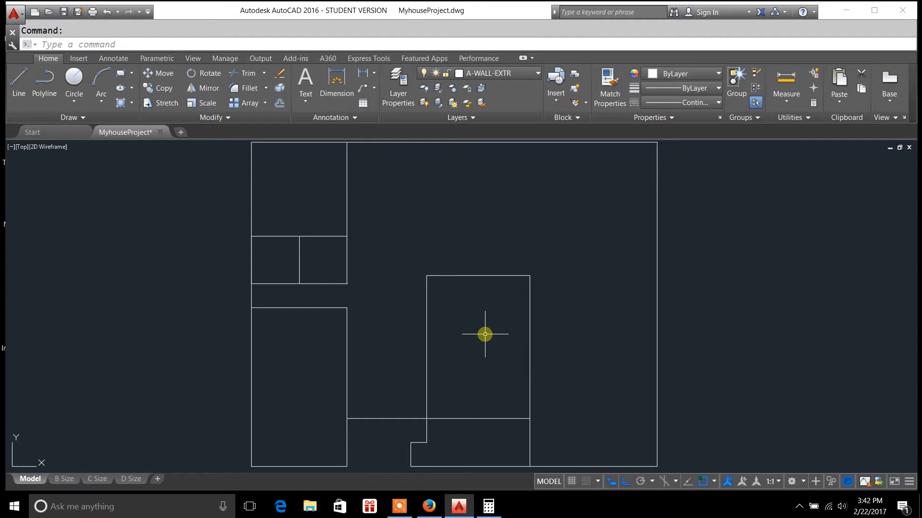
mouse_move(486, 334)
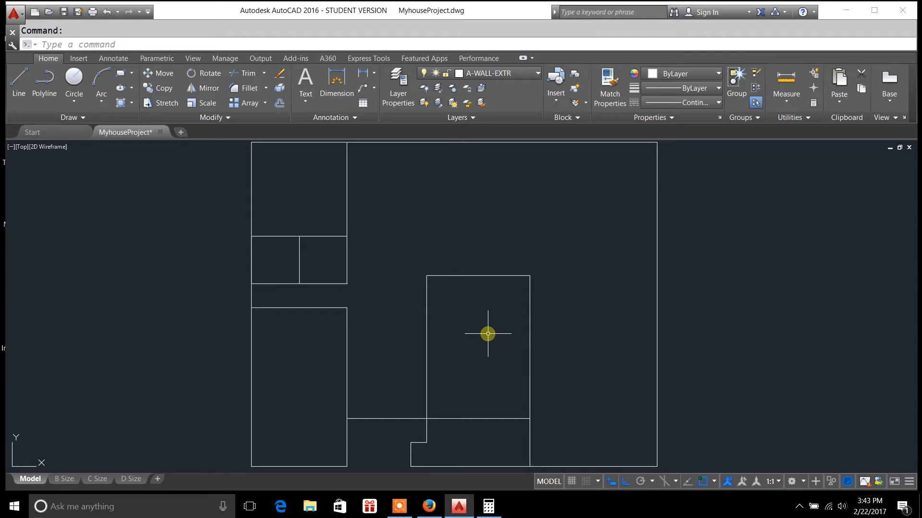
mouse_move(484, 332)
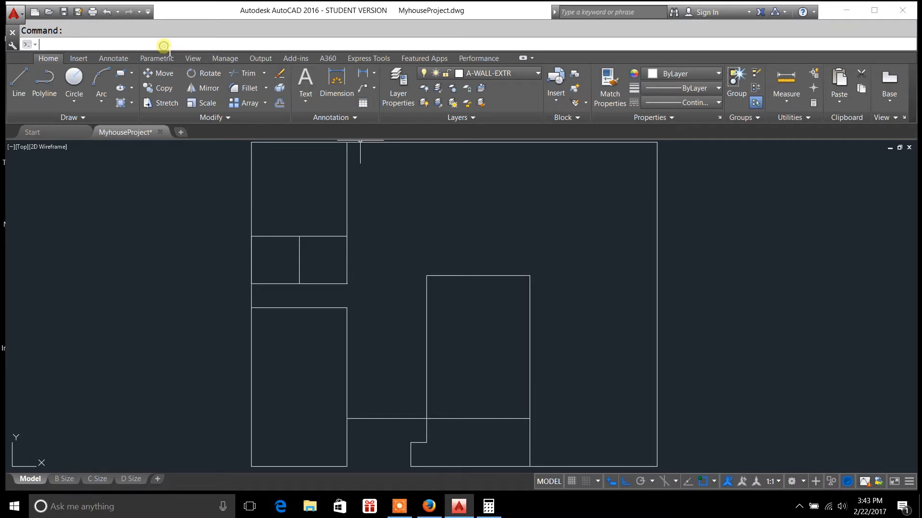
mouse_move(505, 260)
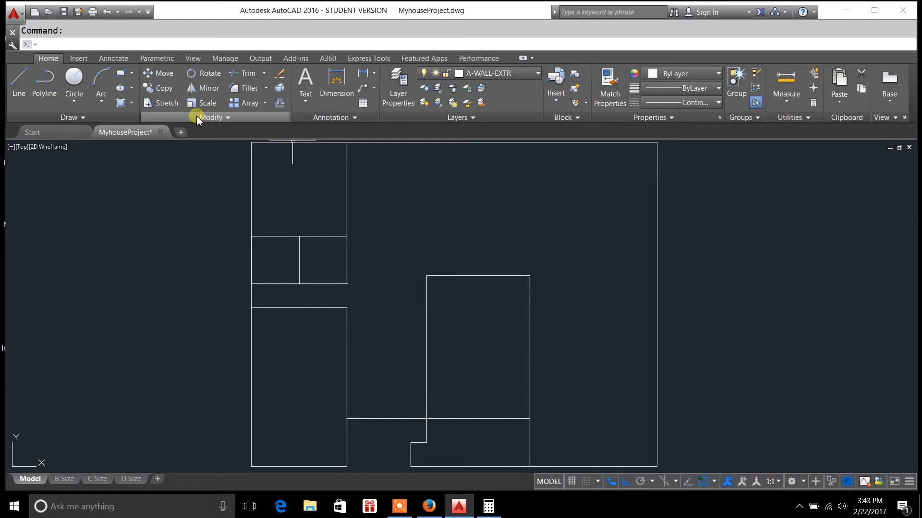
Open the Dimension Style Manager with DIMSTY, preview Standard and Copy of Dim Style, and select My Style.
type("DIMSTY")
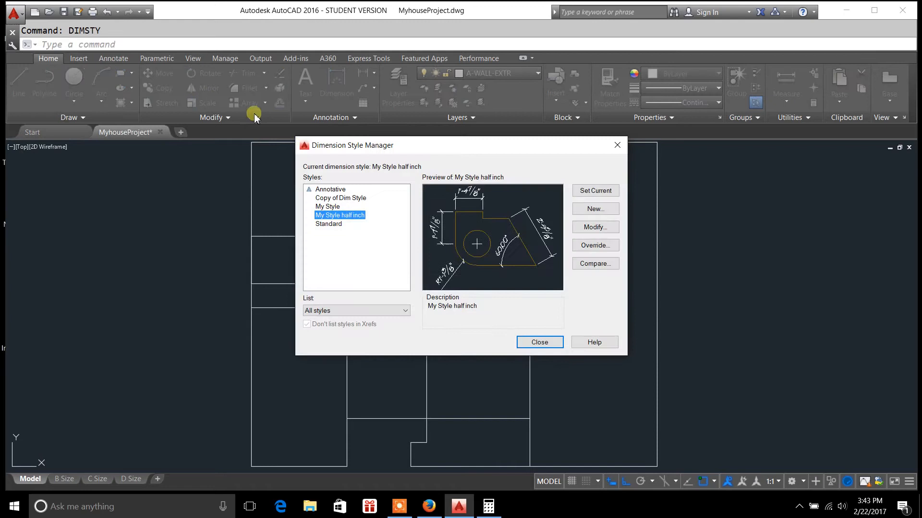
mouse_move(353, 150)
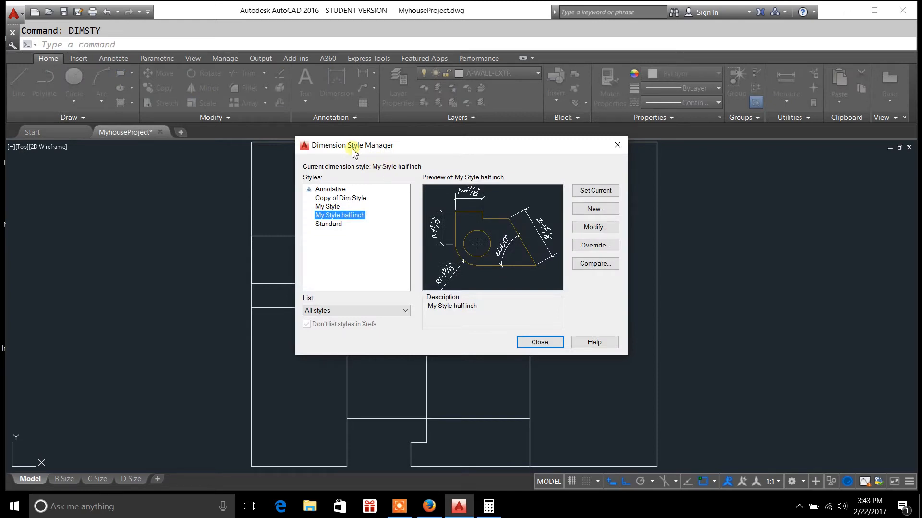
mouse_move(404, 152)
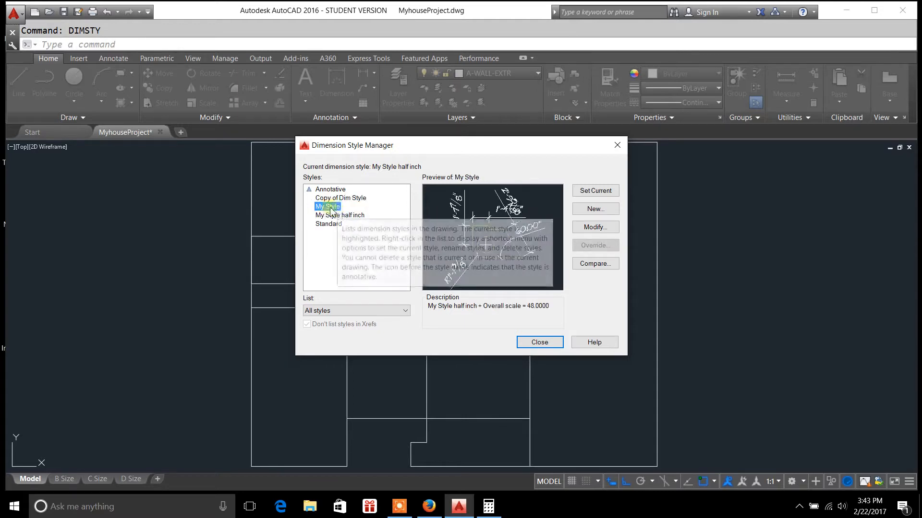
left_click(328, 224)
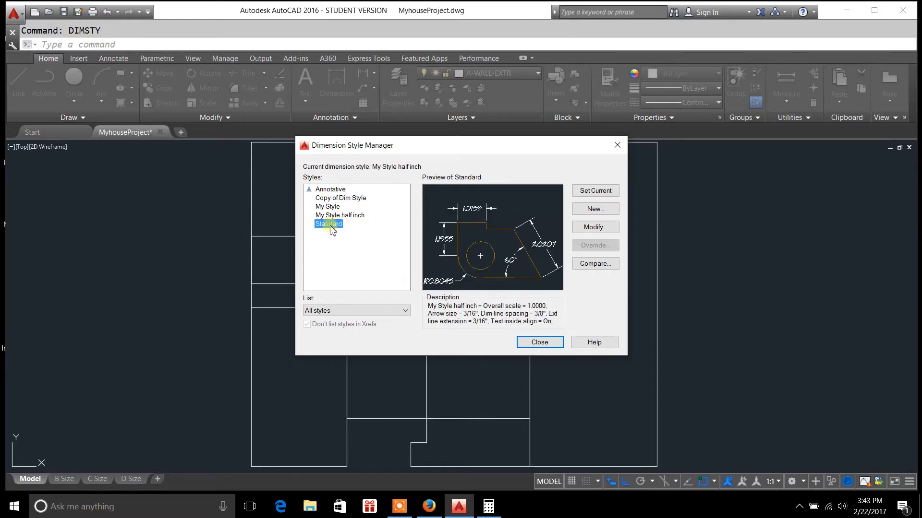
left_click(340, 197)
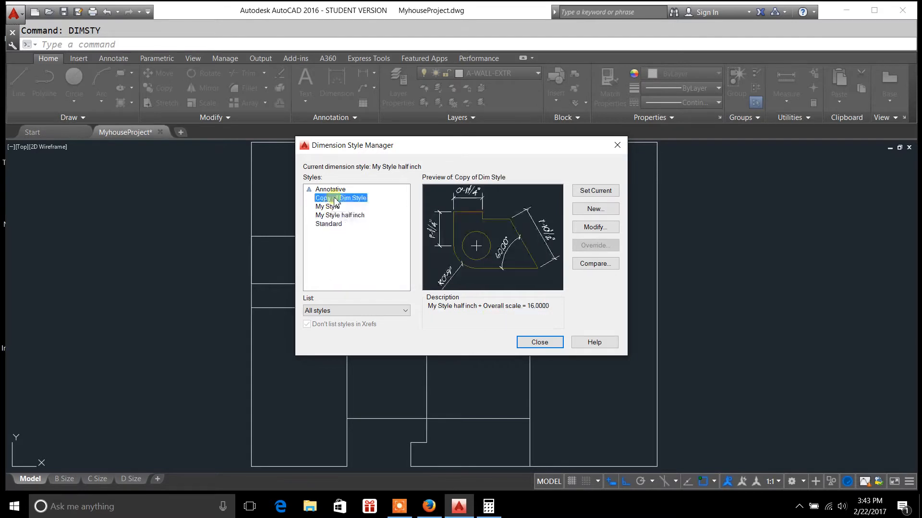
mouse_move(353, 211)
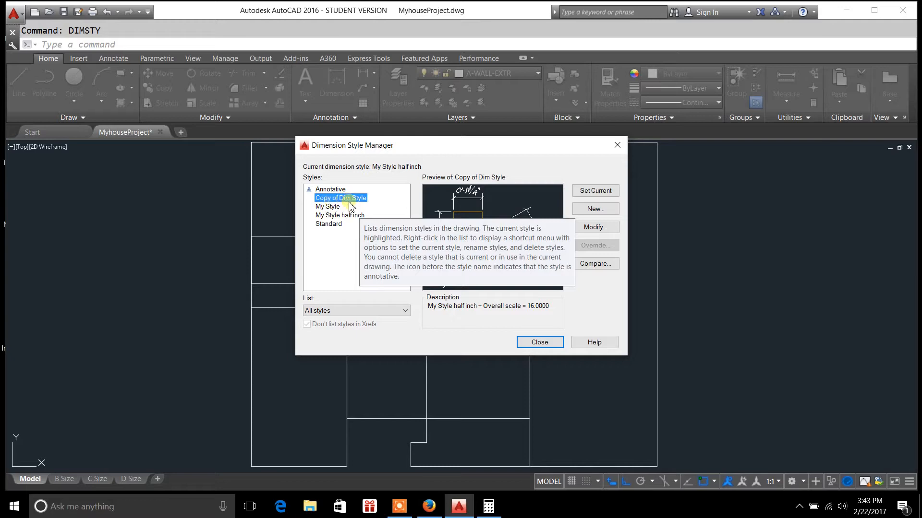
left_click(327, 206)
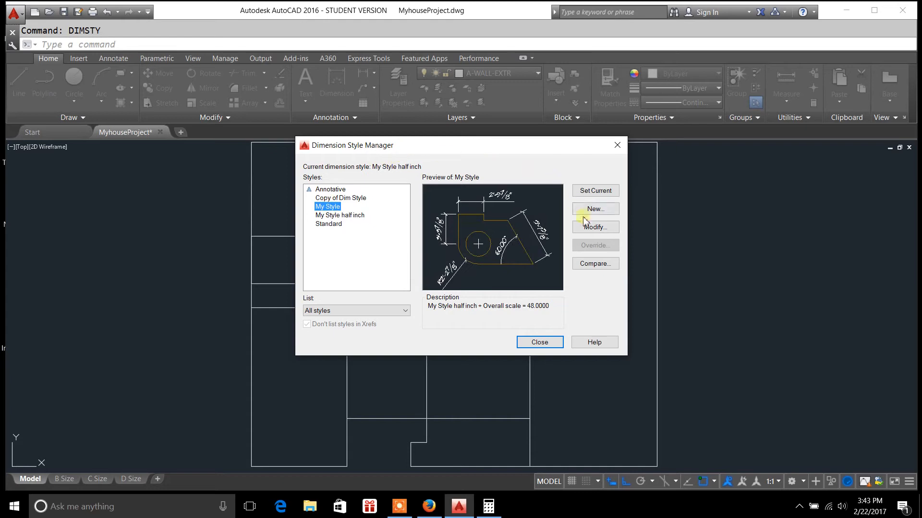
Modify My Style and spin Extend beyond dim lines on the Lines tab to 3/16 inch.
left_click(594, 227)
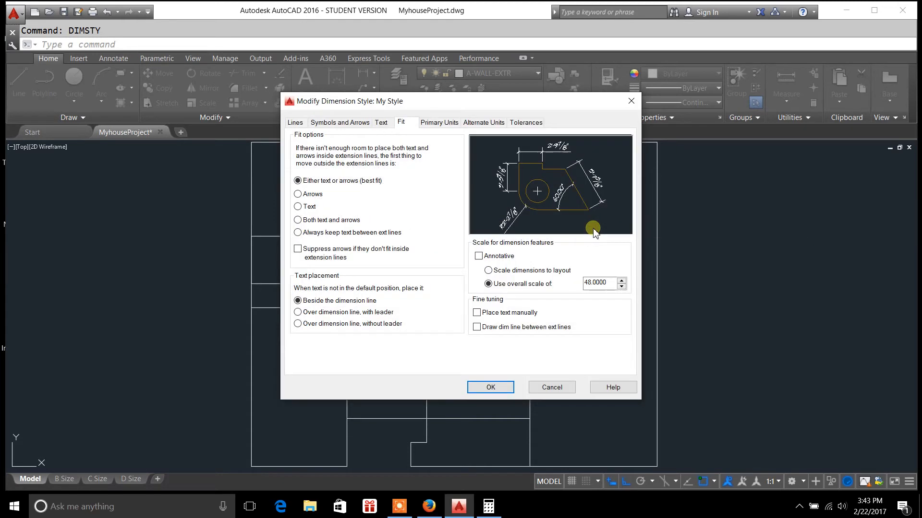
mouse_move(295, 123)
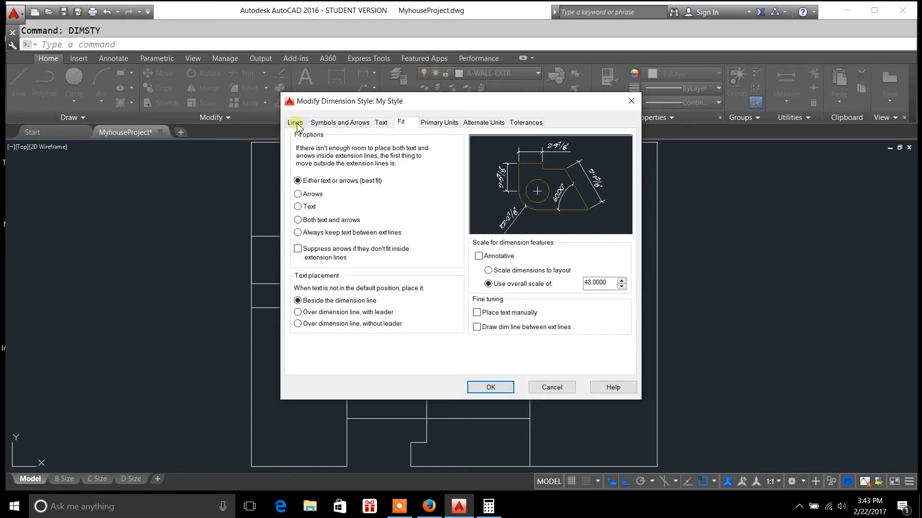
left_click(295, 122)
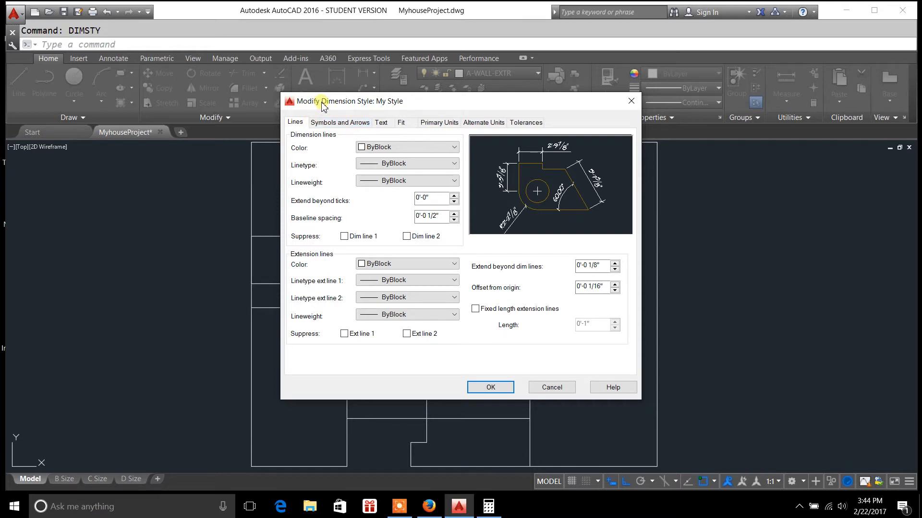
mouse_move(346, 110)
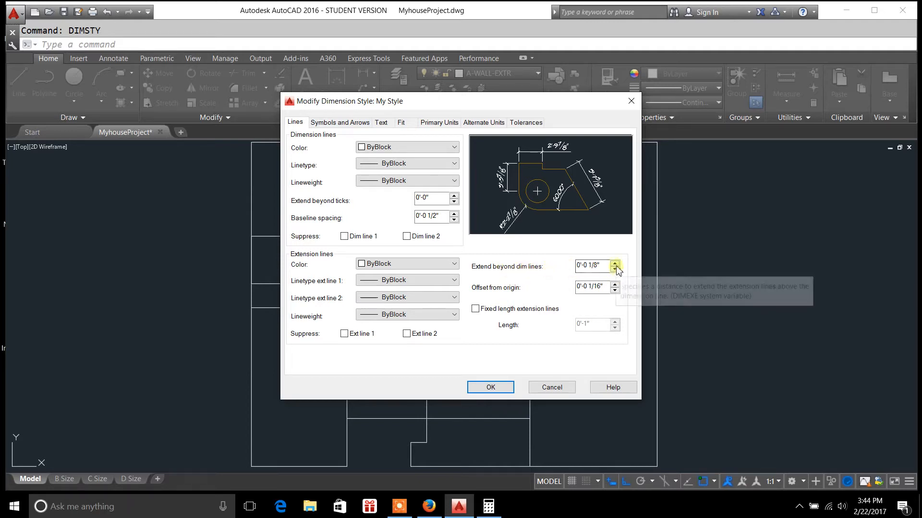
left_click(616, 264)
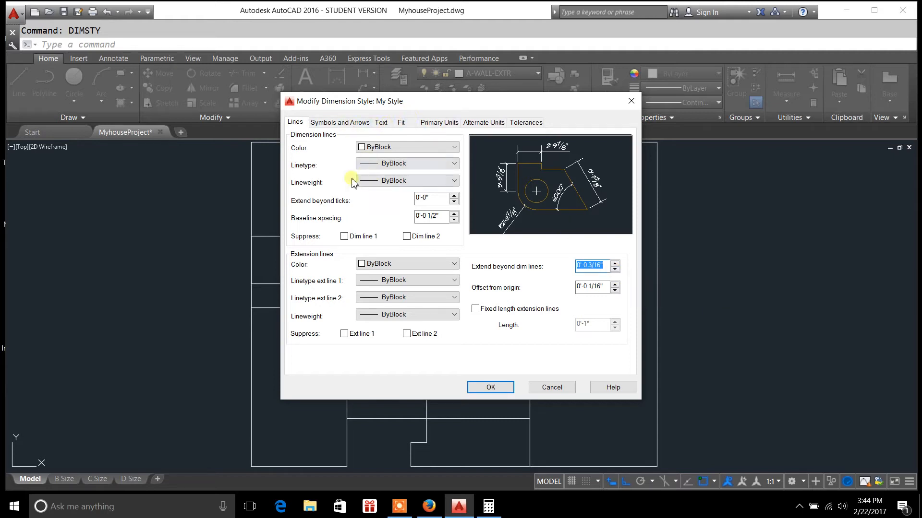
mouse_move(325, 157)
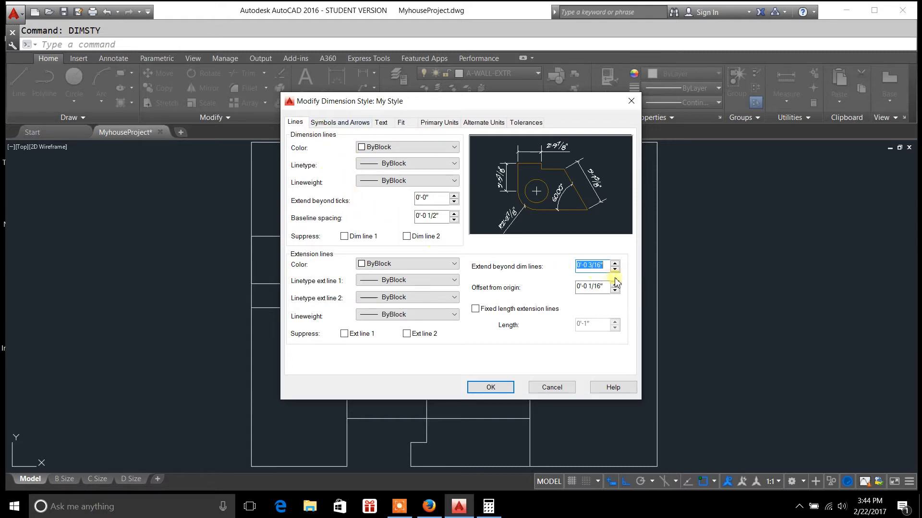
Try 3/16 and 3/8 inch, then return Extend beyond dim lines to 1/8 inch.
left_click(615, 269)
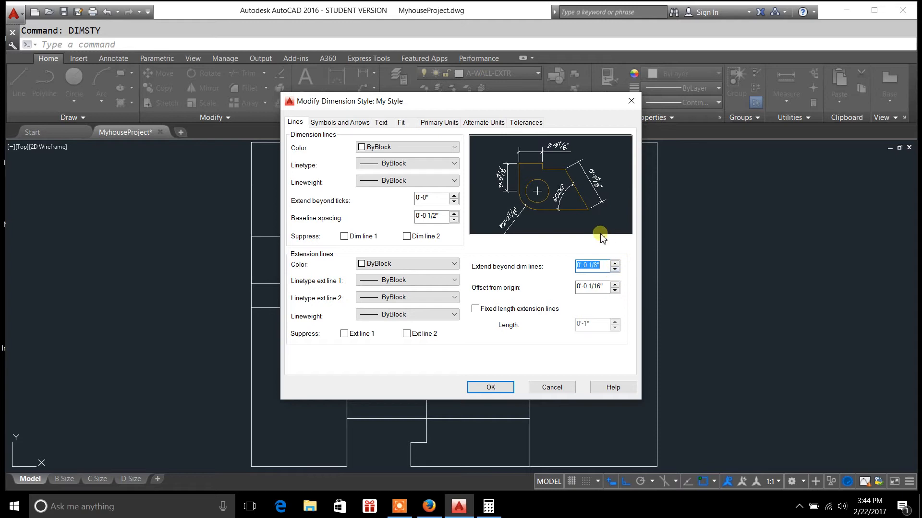
mouse_move(584, 247)
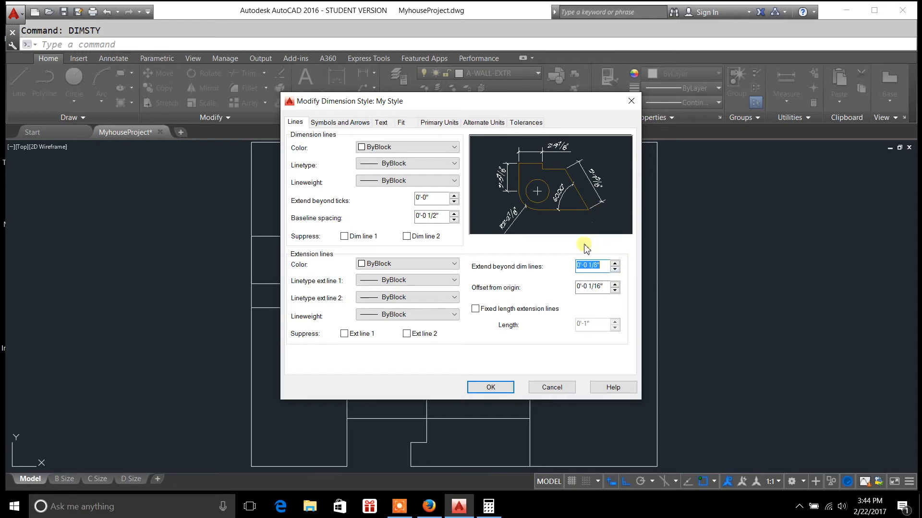
mouse_move(507, 279)
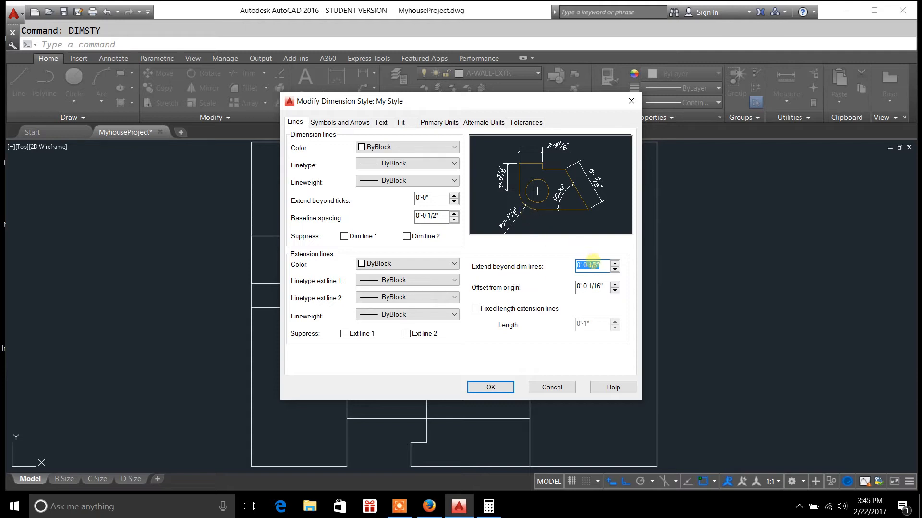
left_click(614, 262)
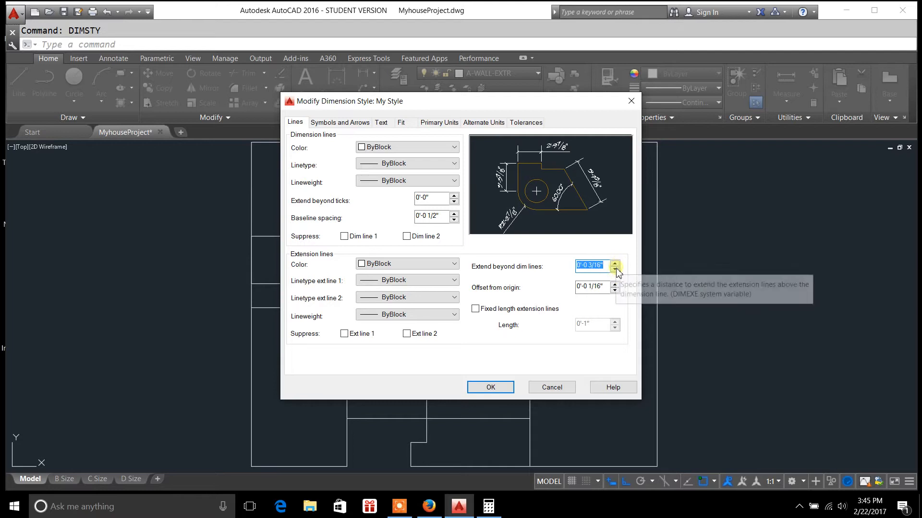
left_click(616, 264)
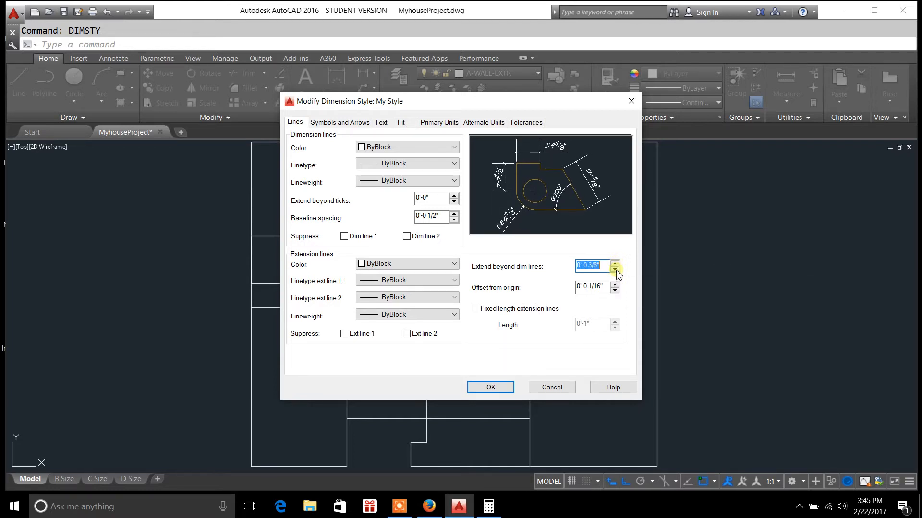
left_click(616, 269)
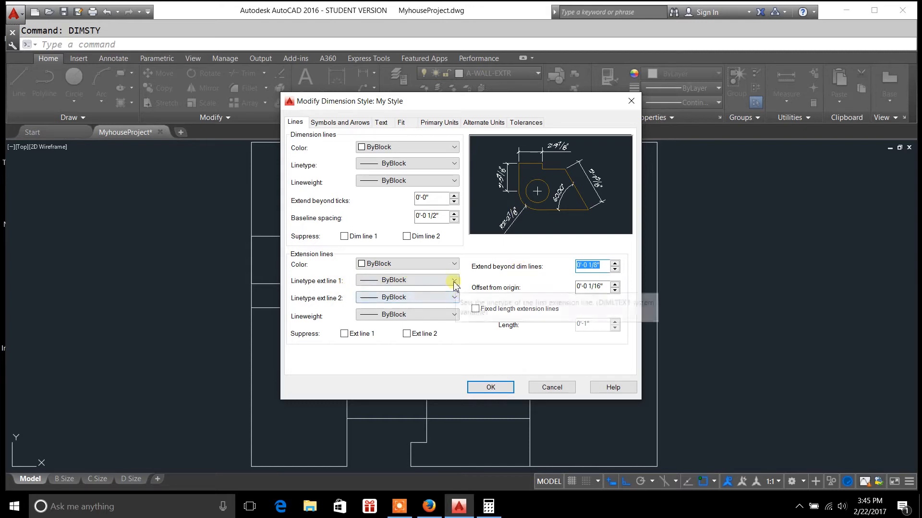
Set both extension line linetypes to Continuous after briefly trying DASHED2.
left_click(454, 280)
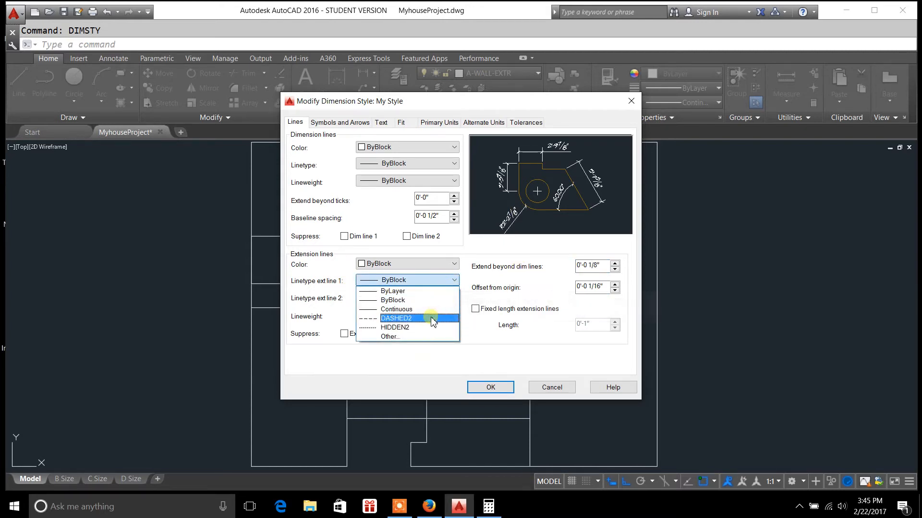
left_click(396, 318)
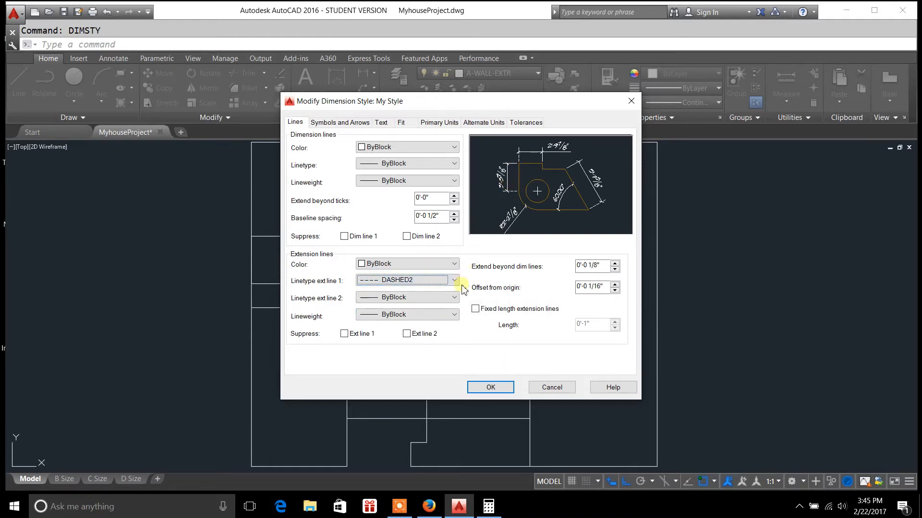
left_click(454, 296)
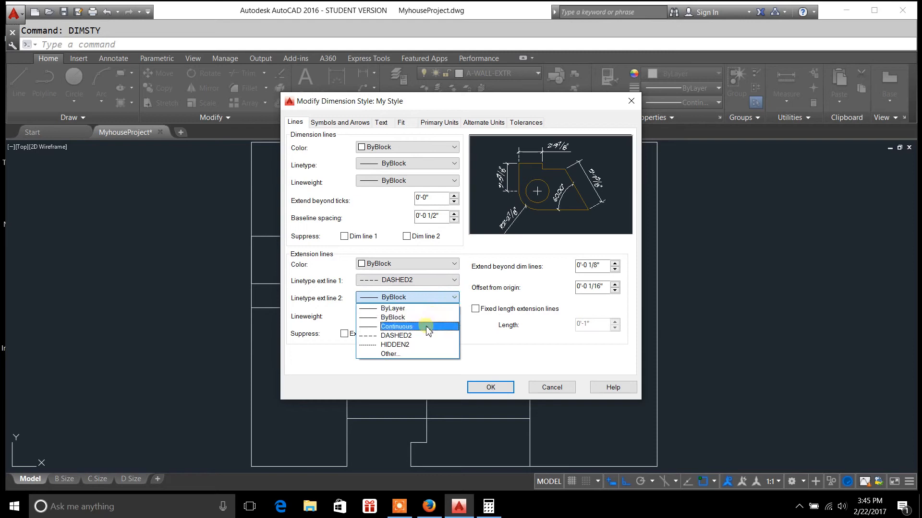
left_click(396, 335)
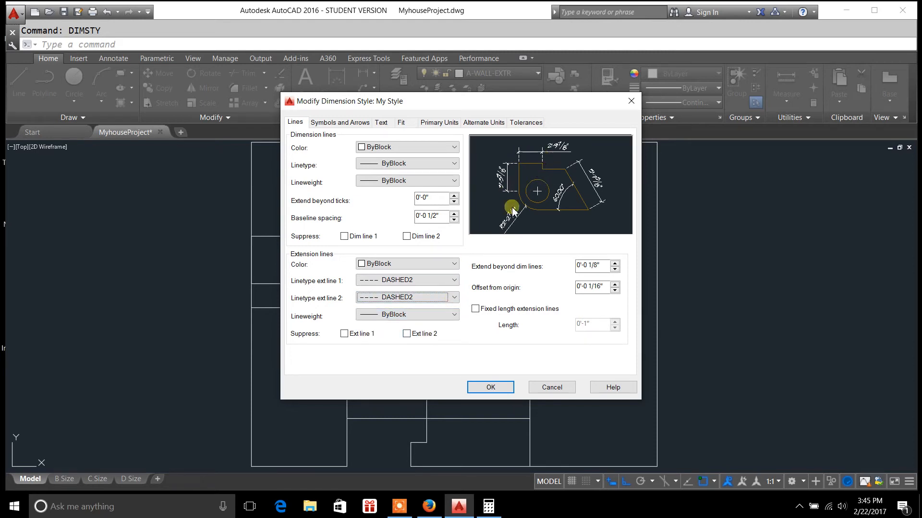
left_click(405, 280)
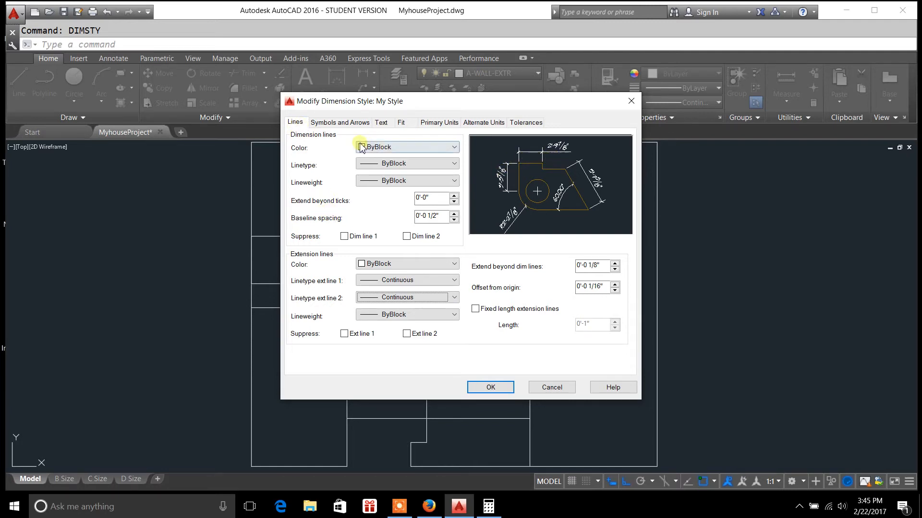
left_click(340, 122)
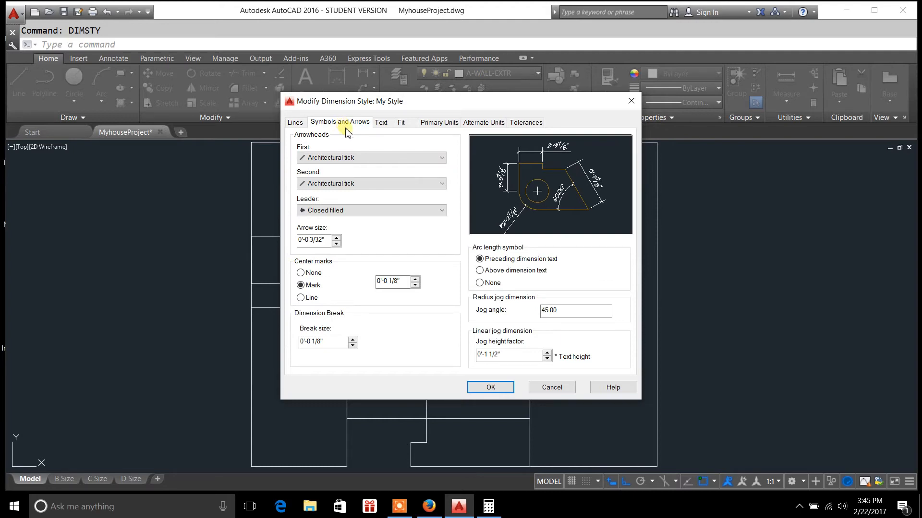
Set both arrowheads to Architectural tick instead of Closed filled, raising arrow size to 5/32 inch.
left_click(440, 158)
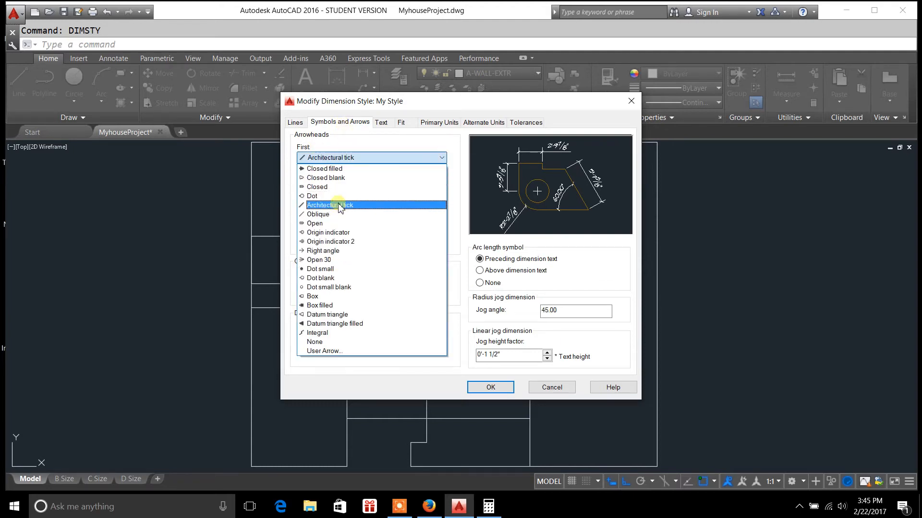
mouse_move(345, 208)
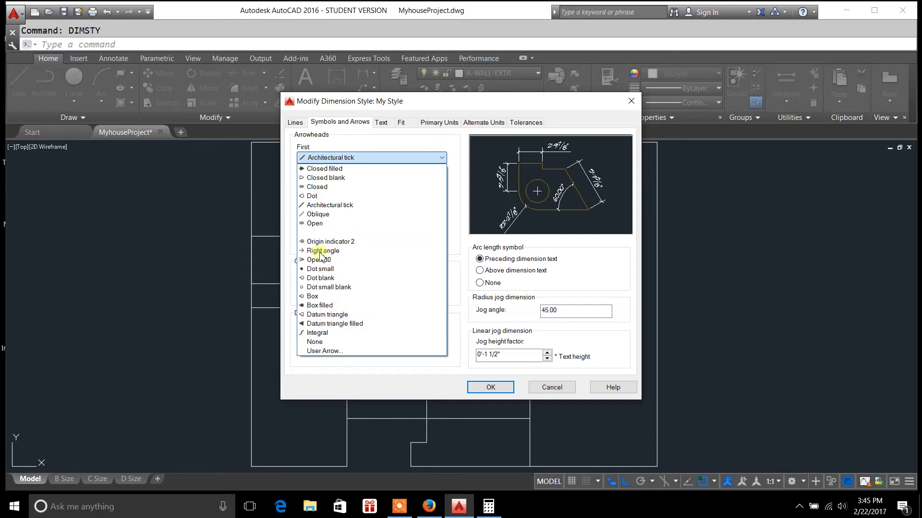
left_click(324, 169)
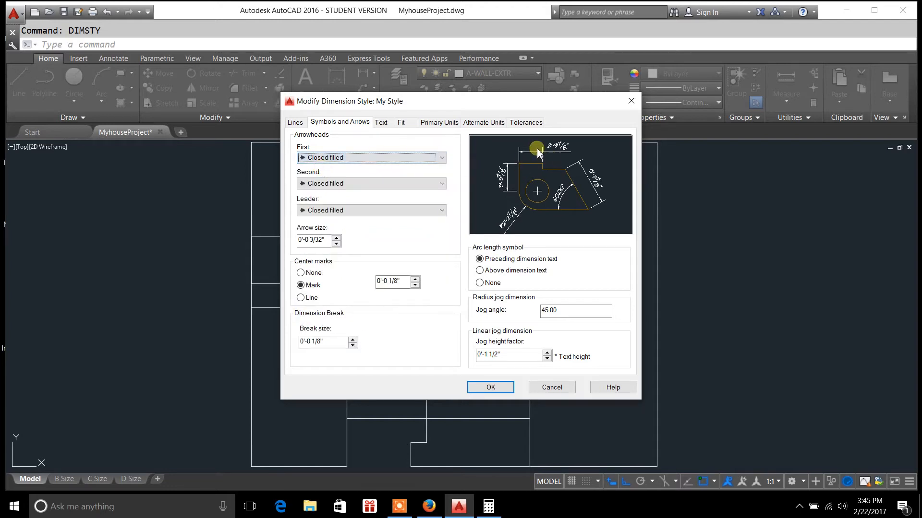
left_click(440, 158)
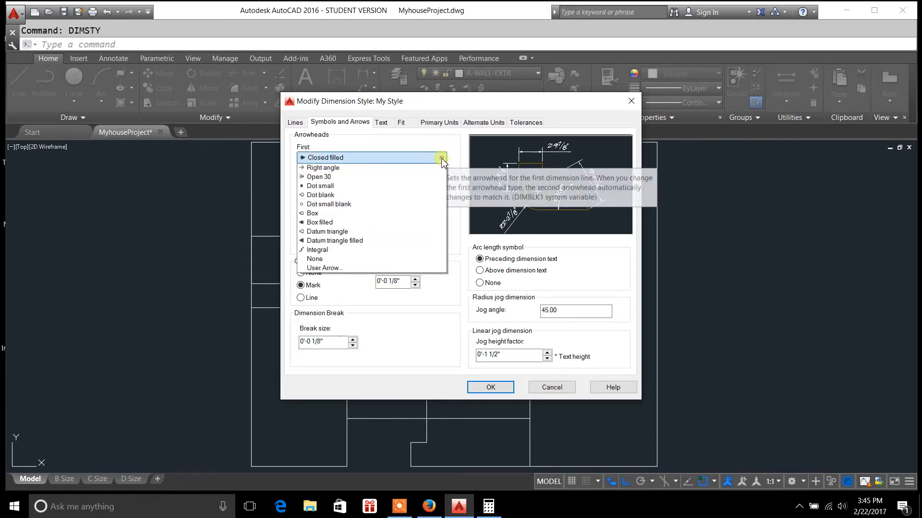
left_click(439, 157)
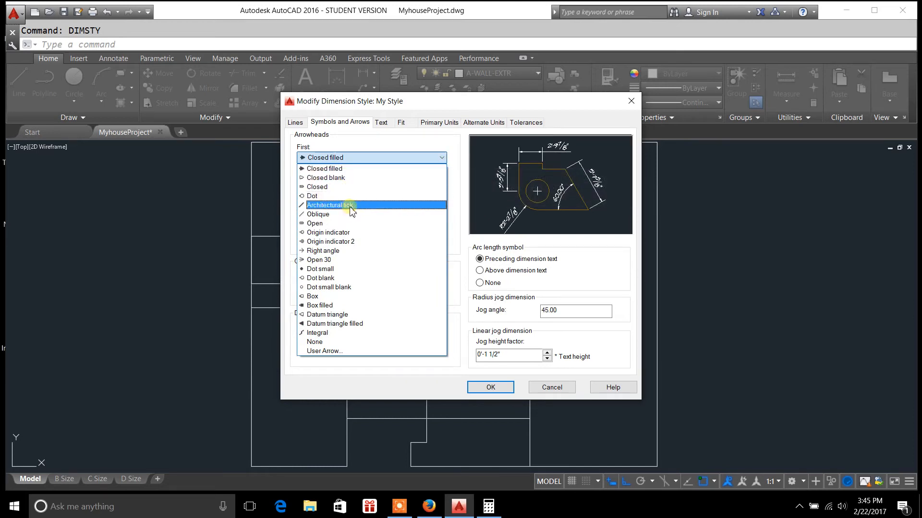
left_click(330, 204)
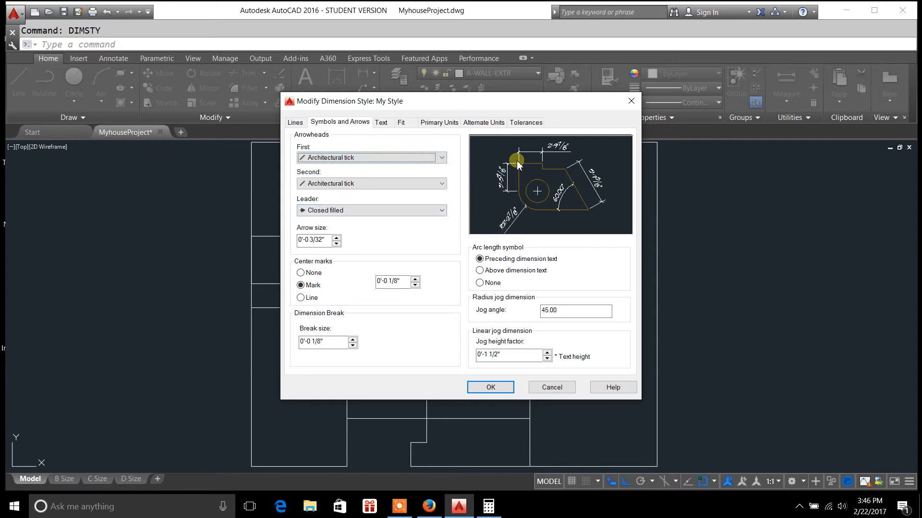
mouse_move(594, 192)
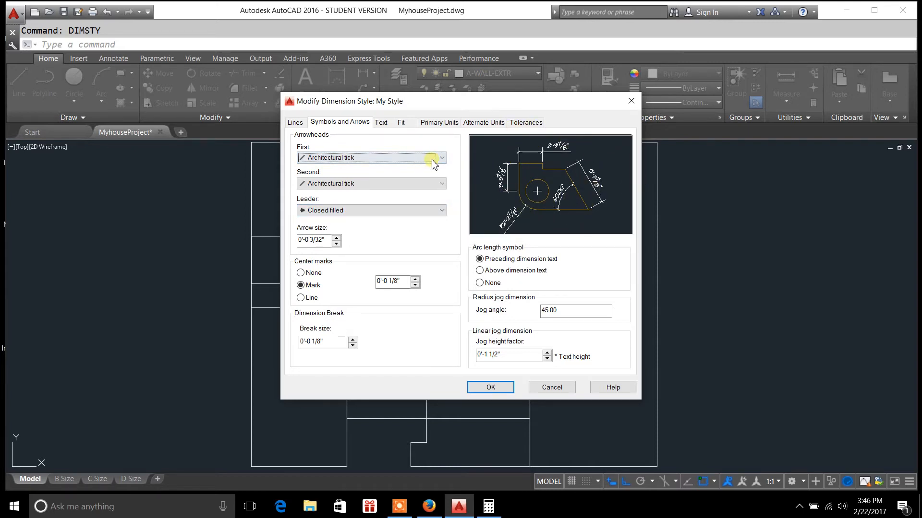
left_click(440, 157)
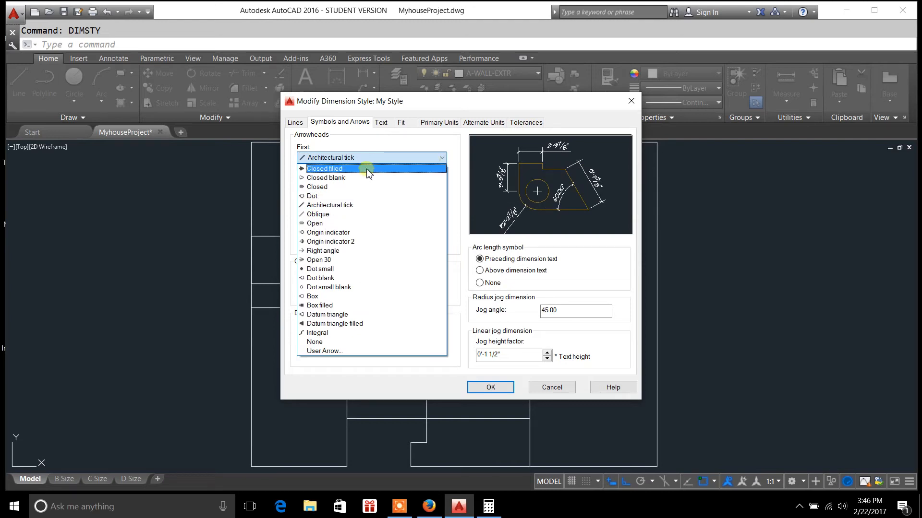
left_click(325, 169)
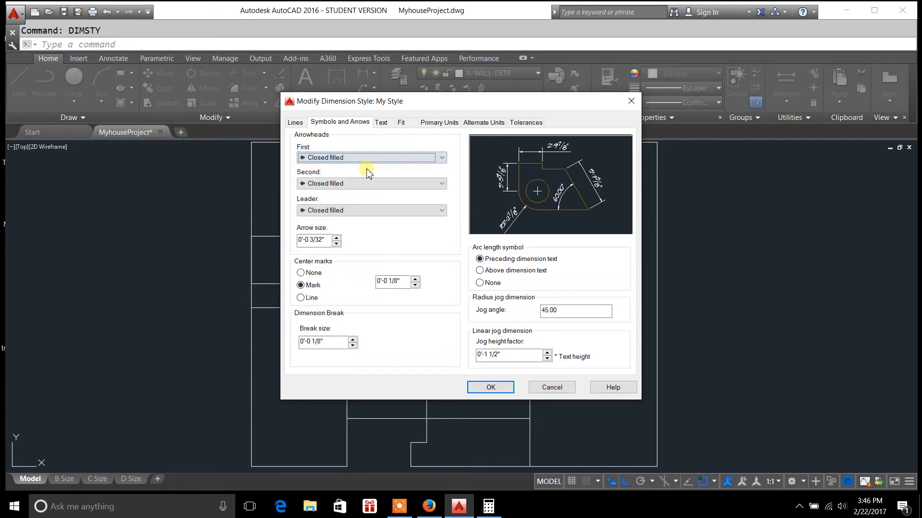
left_click(439, 157)
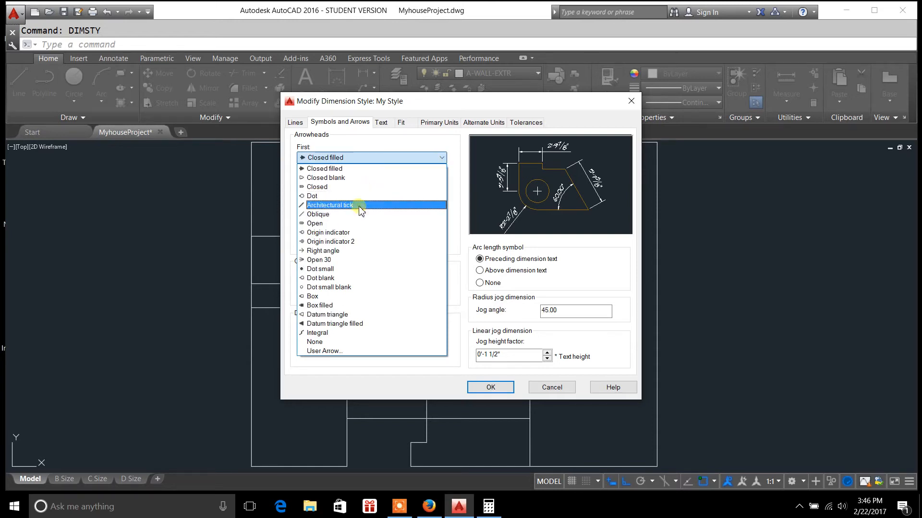
left_click(330, 205)
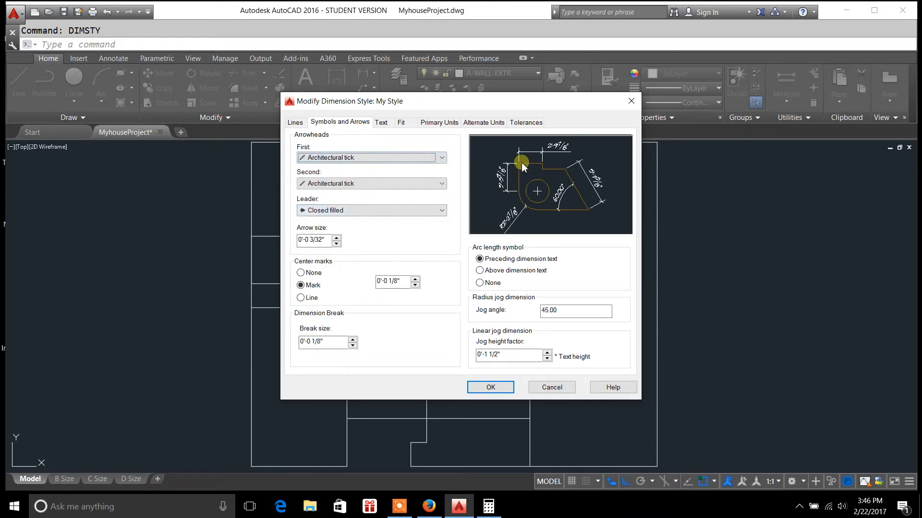
left_click(336, 237)
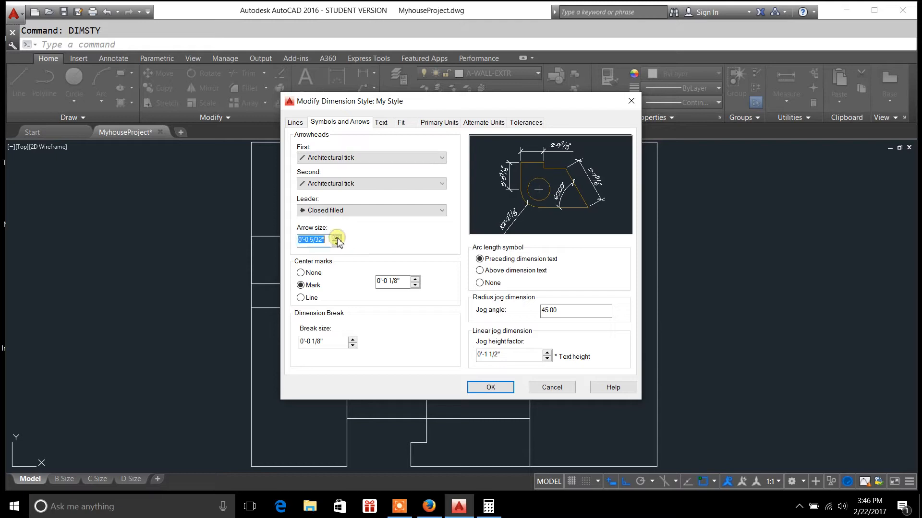
Spin the arrow size up to 21/32 and back down to 1/8 inch.
left_click(336, 238)
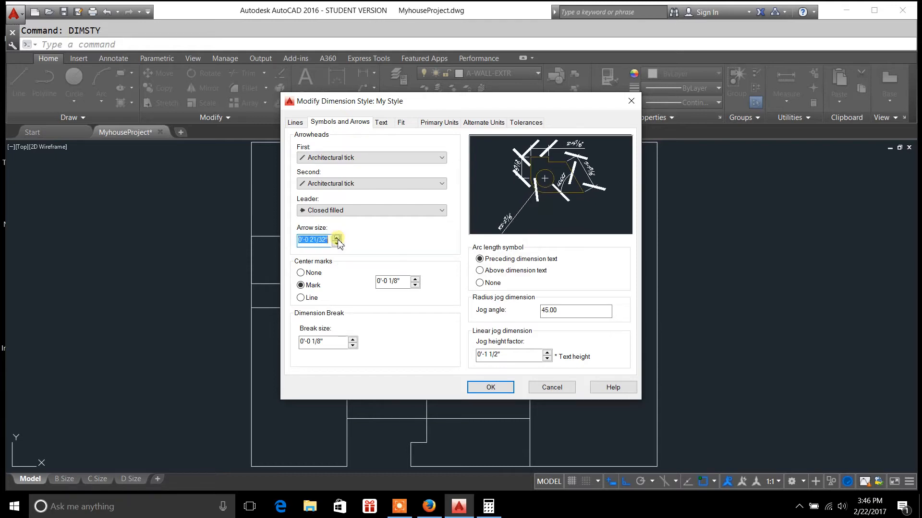
left_click(337, 243)
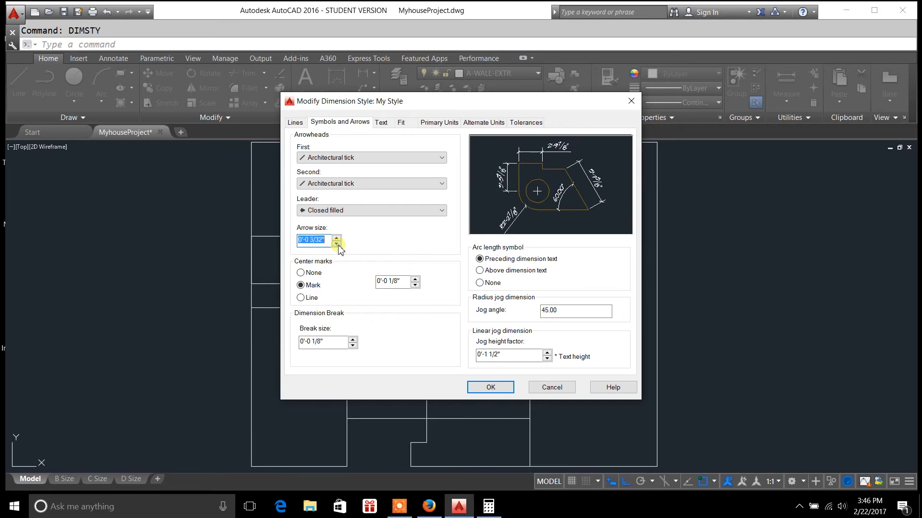
left_click(336, 243)
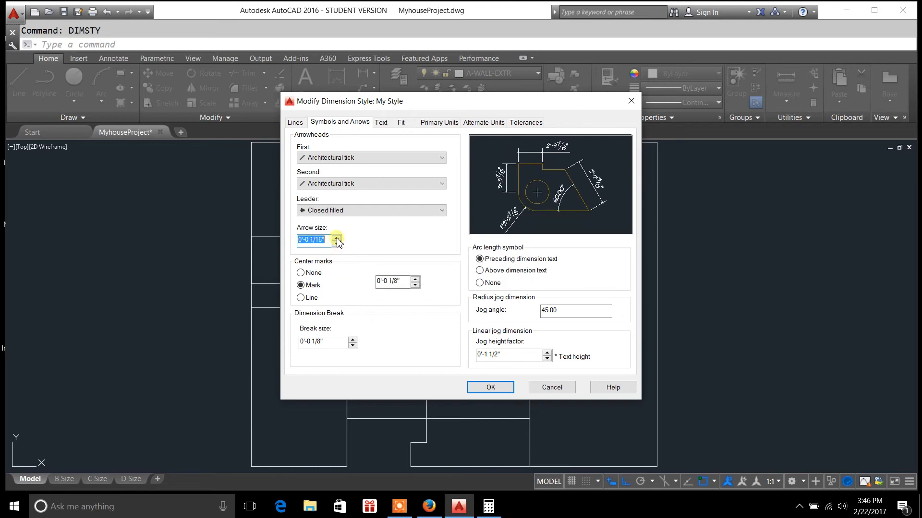
left_click(337, 238)
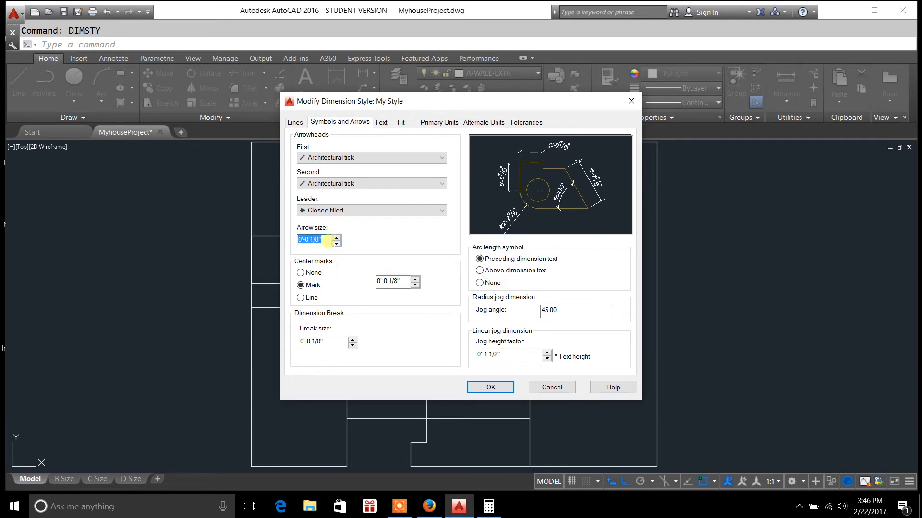
mouse_move(340, 287)
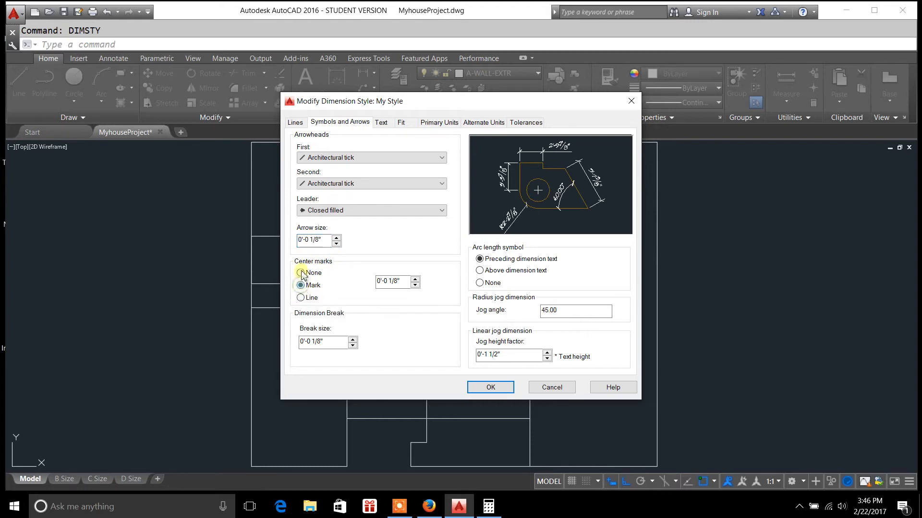
Keep center marks as Mark after trying None and Line, sized 3/16 inch.
left_click(301, 273)
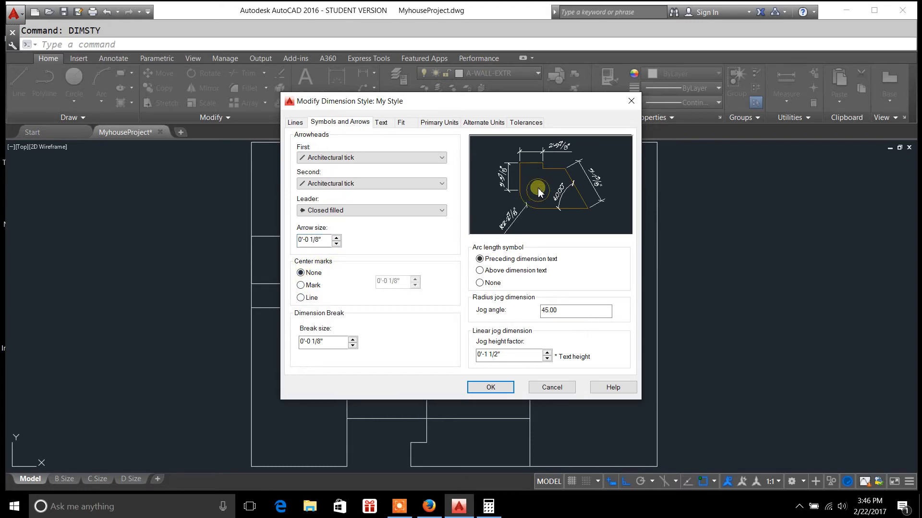
left_click(300, 285)
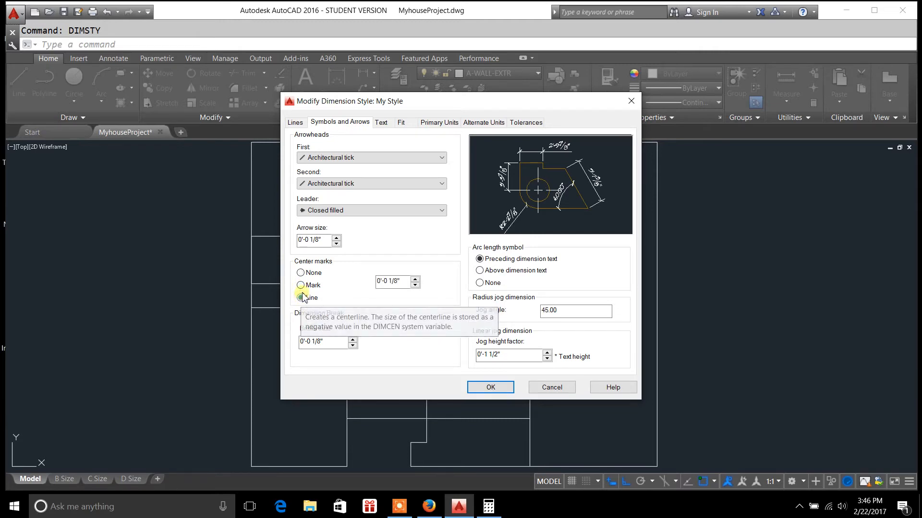
left_click(301, 286)
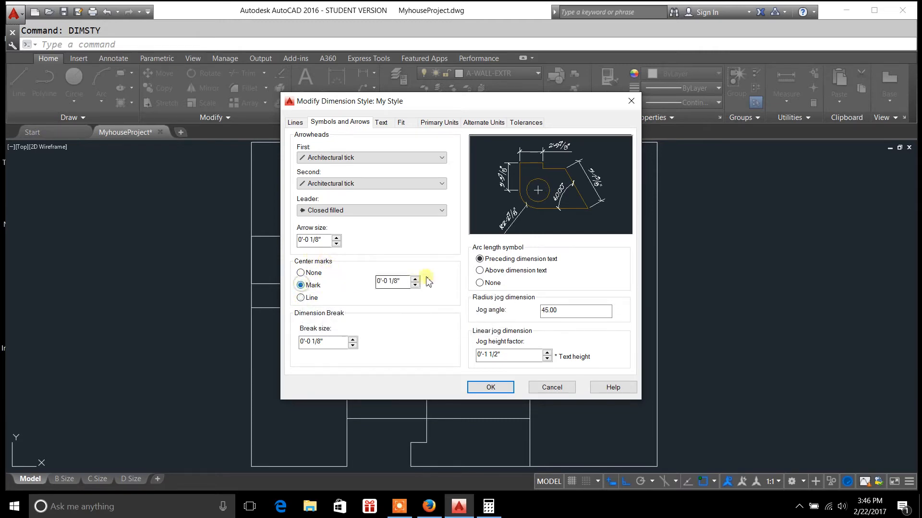
left_click(414, 278)
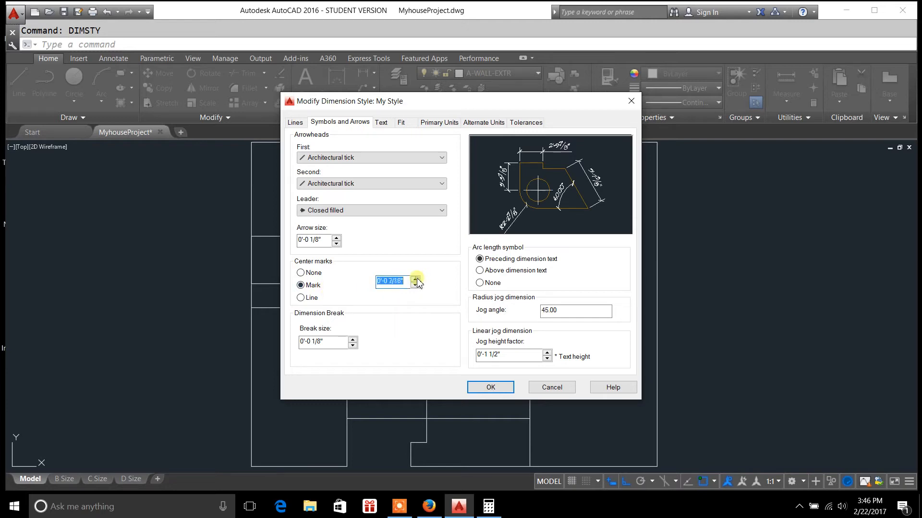
left_click(414, 285)
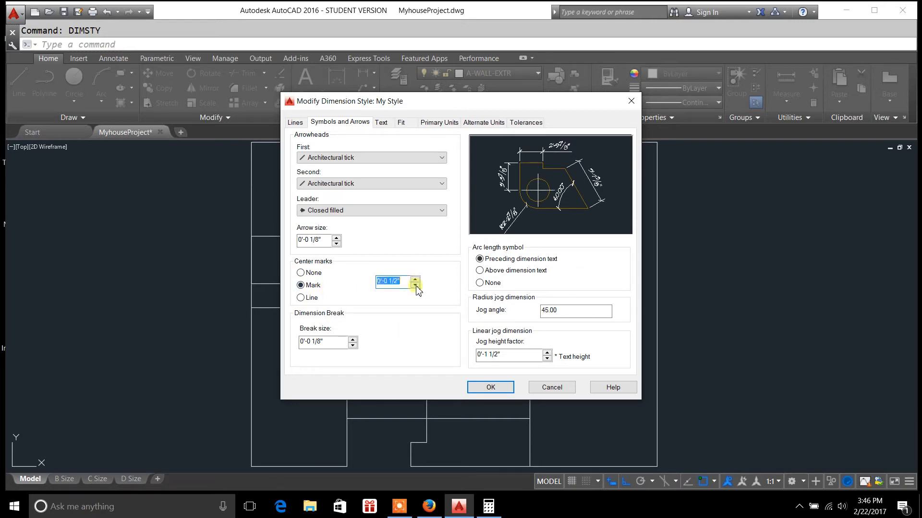
left_click(415, 285)
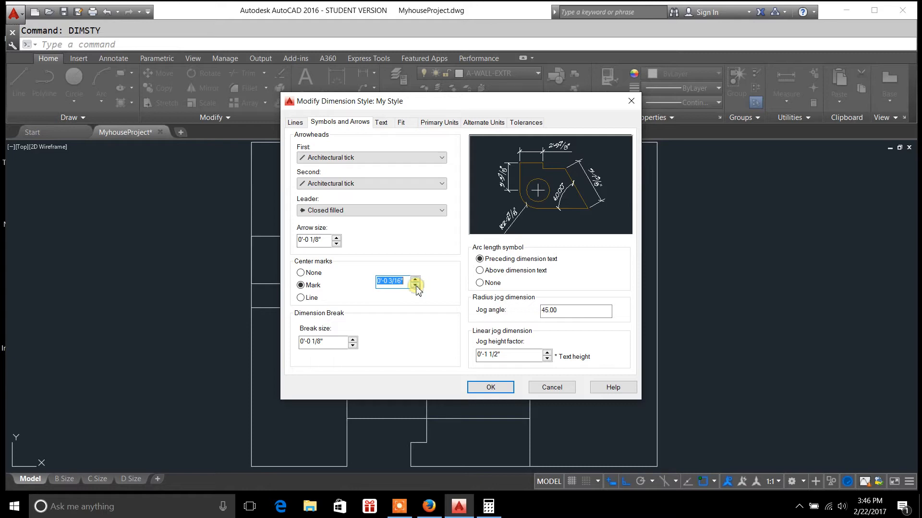
mouse_move(354, 341)
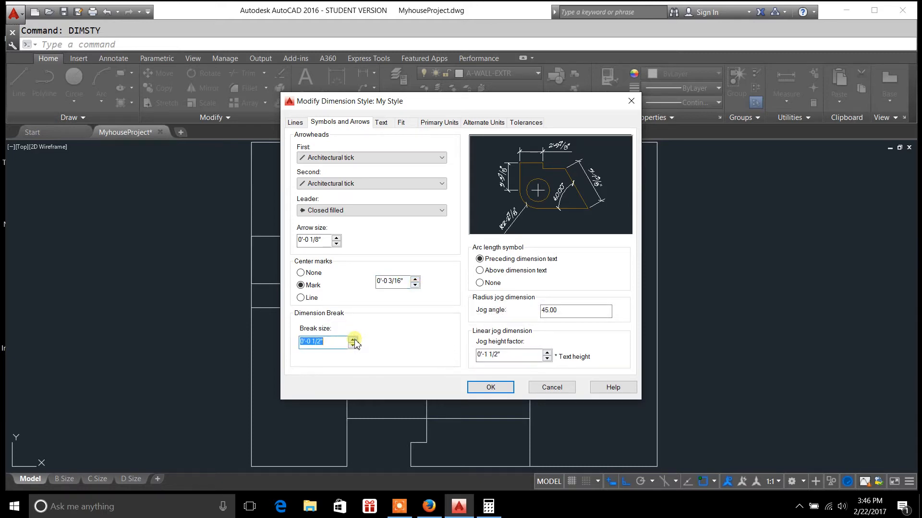
Leave the dimension break size at 1/8 inch after briefly reducing it.
left_click(353, 345)
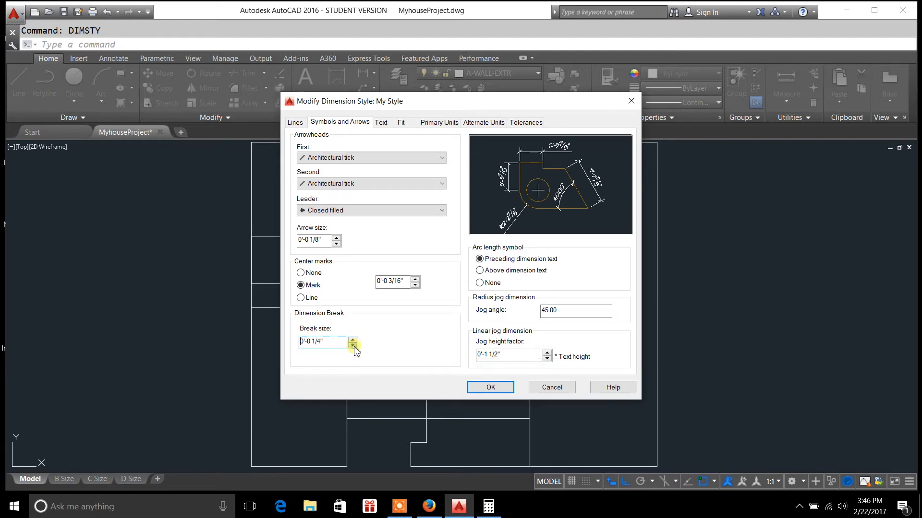
left_click(353, 345)
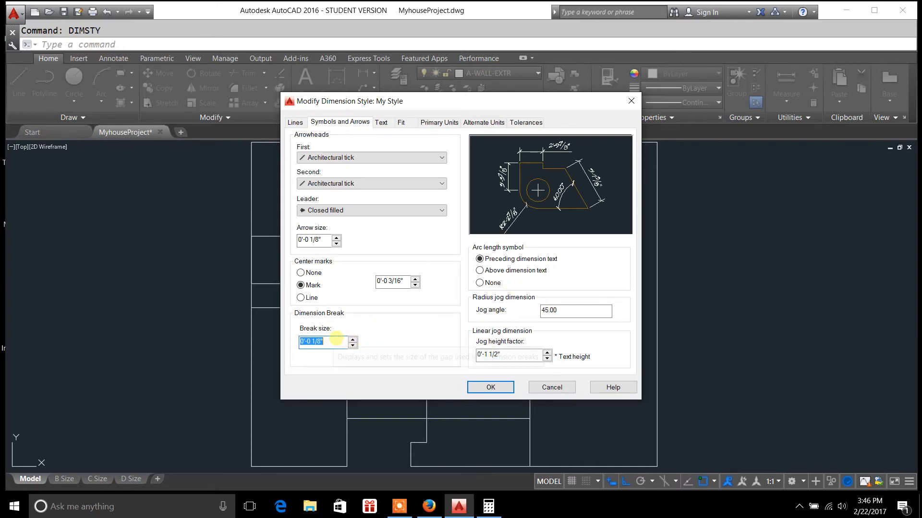
mouse_move(433, 206)
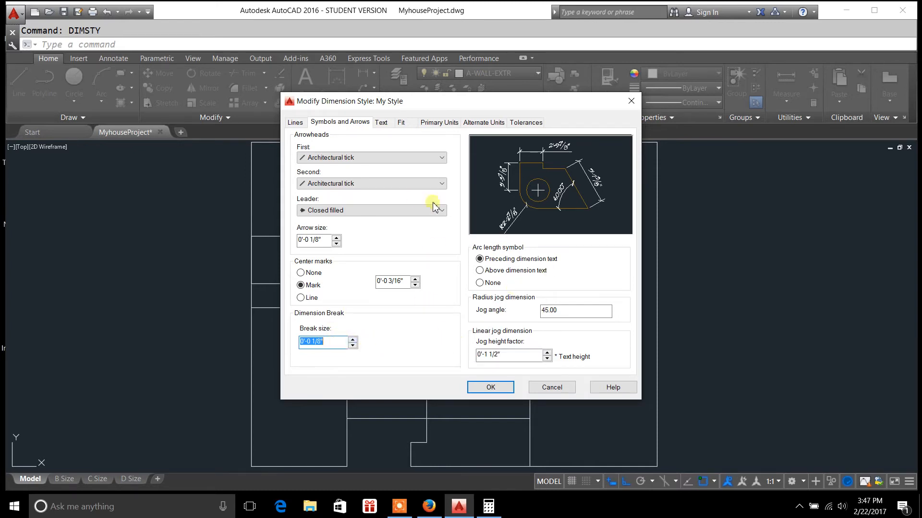
left_click(382, 122)
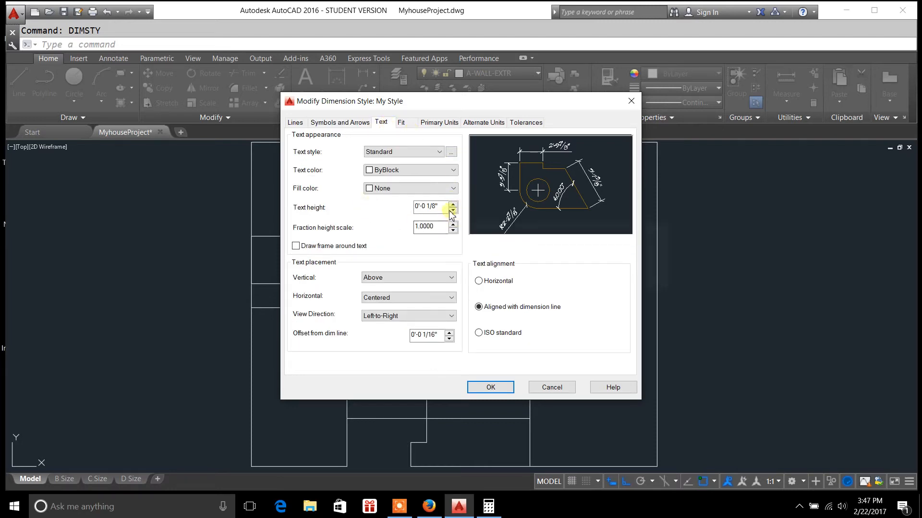
Adjust the text height and return it to 1/8 inch.
left_click(453, 204)
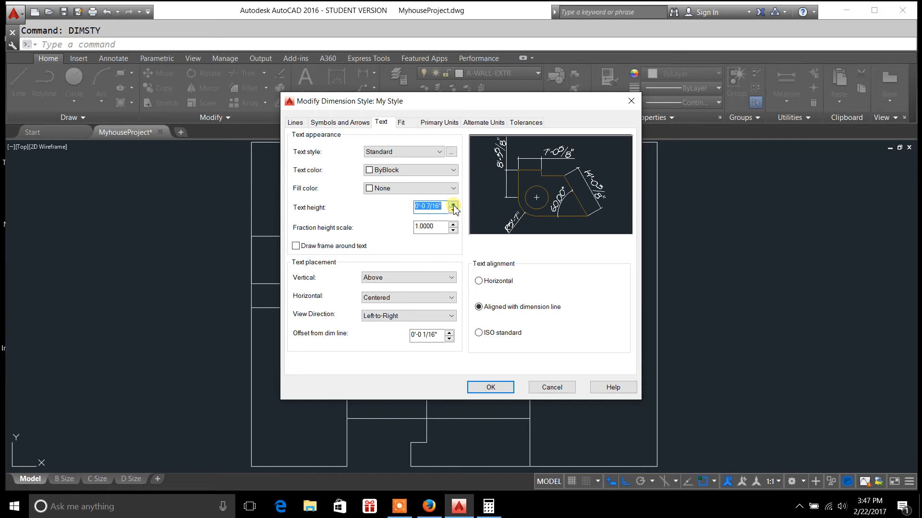
left_click(453, 210)
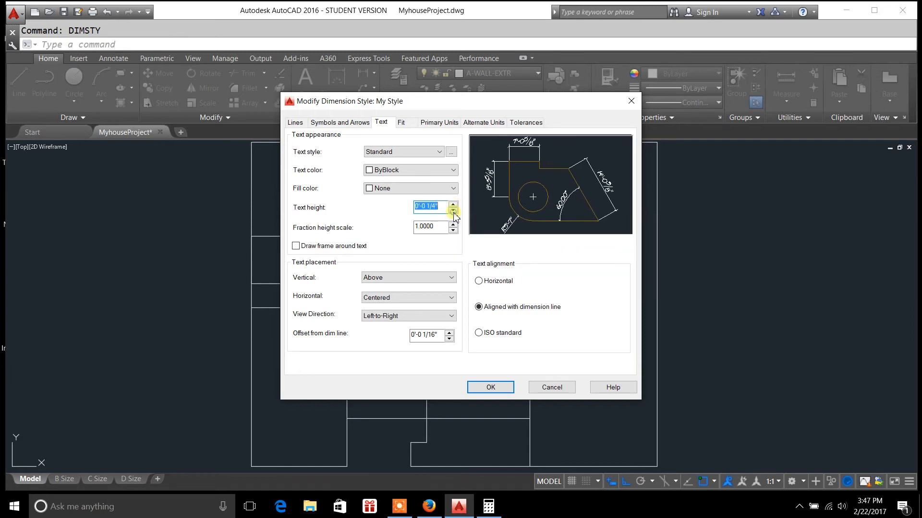
left_click(453, 205)
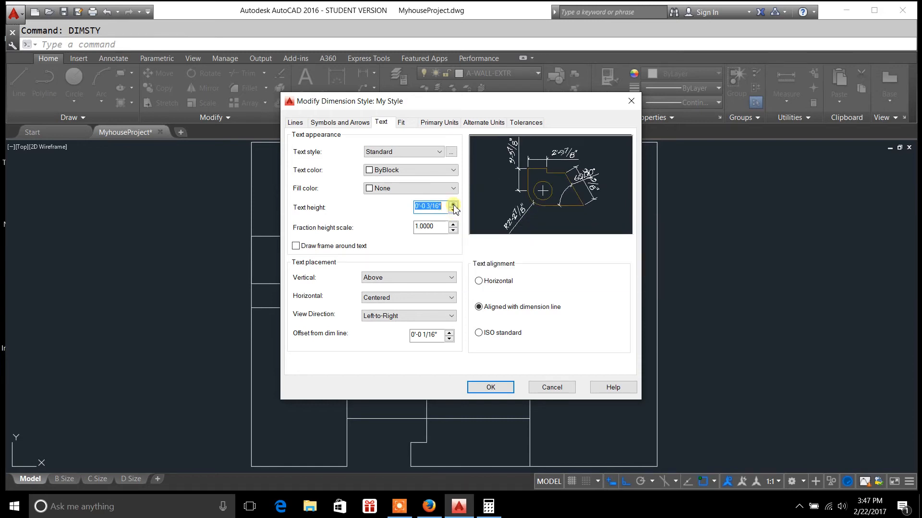
left_click(453, 210)
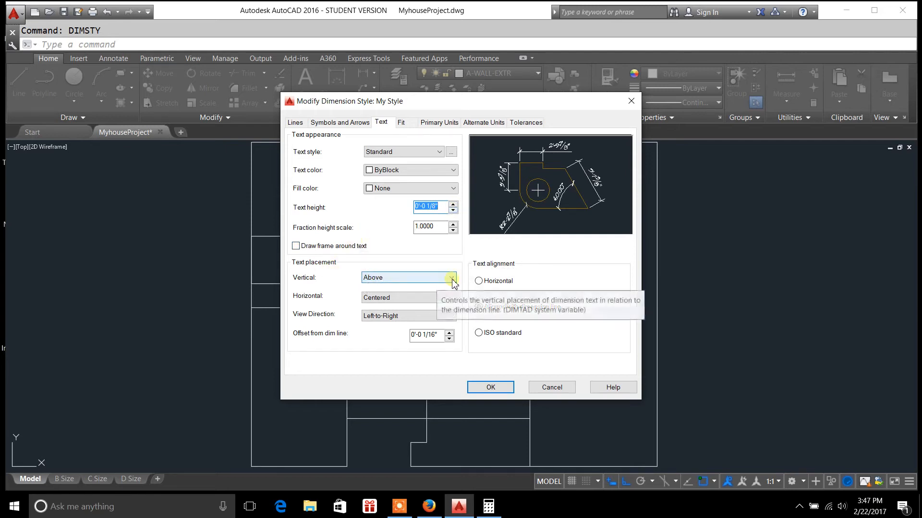
Set vertical text placement to Above after trying Centered.
left_click(408, 277)
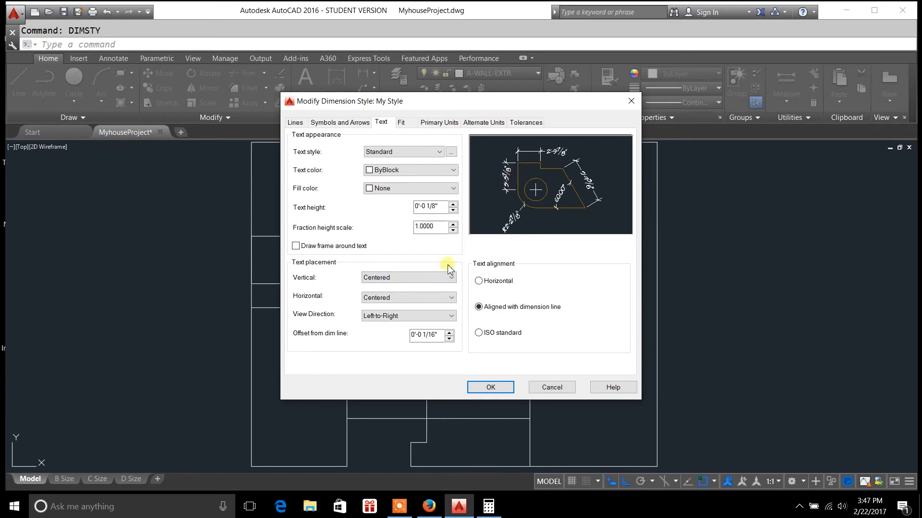
left_click(452, 277)
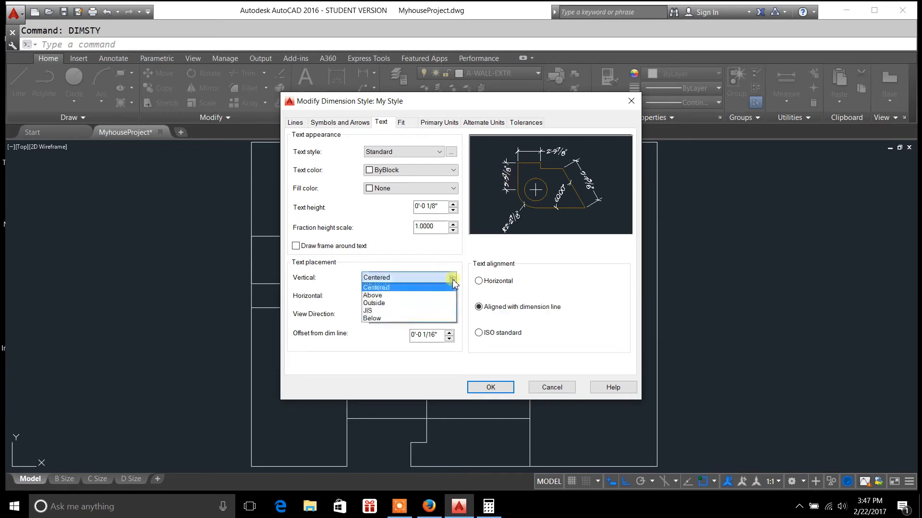
left_click(372, 295)
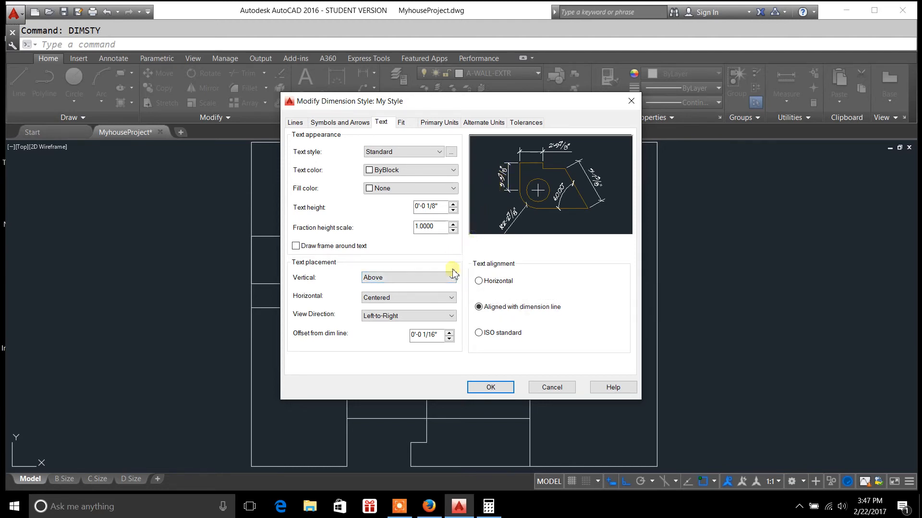
left_click(408, 277)
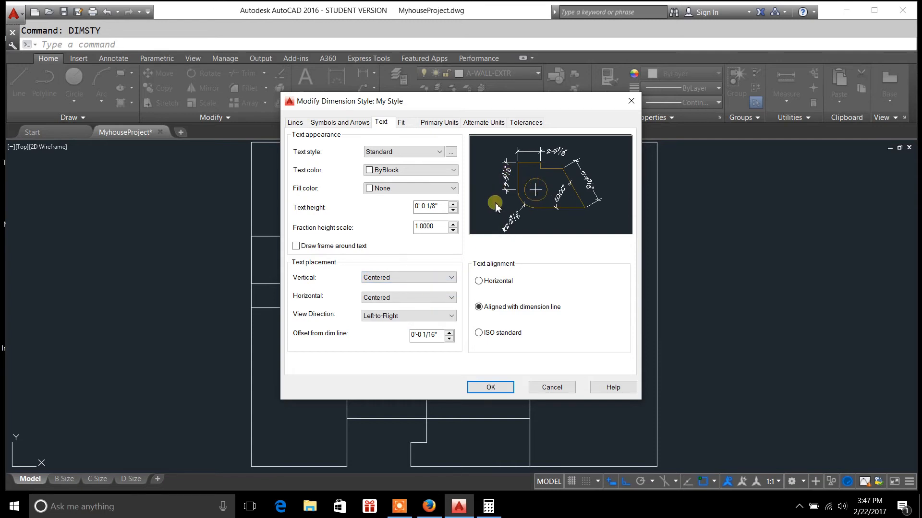
left_click(408, 277)
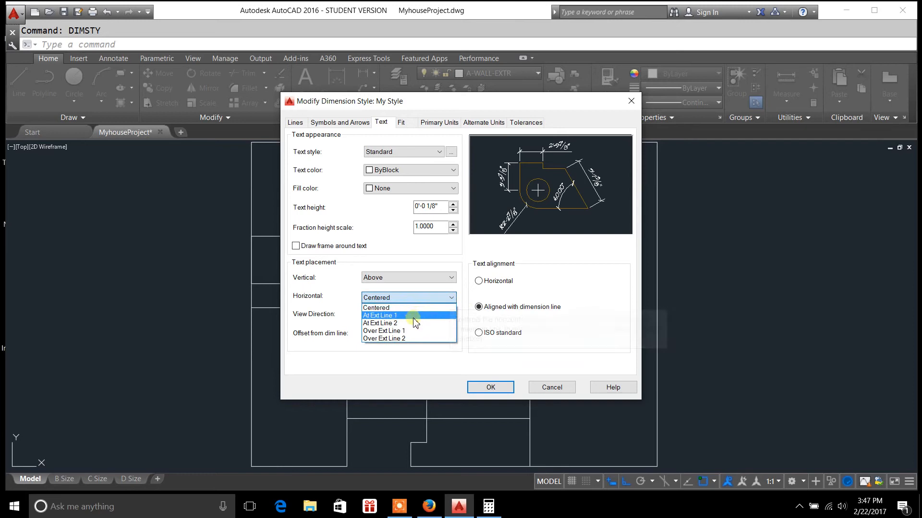
left_click(380, 316)
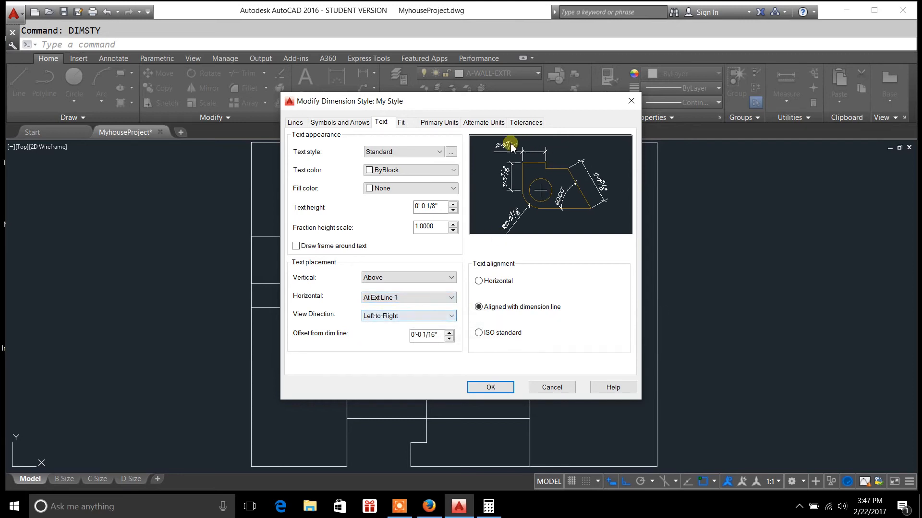
left_click(408, 298)
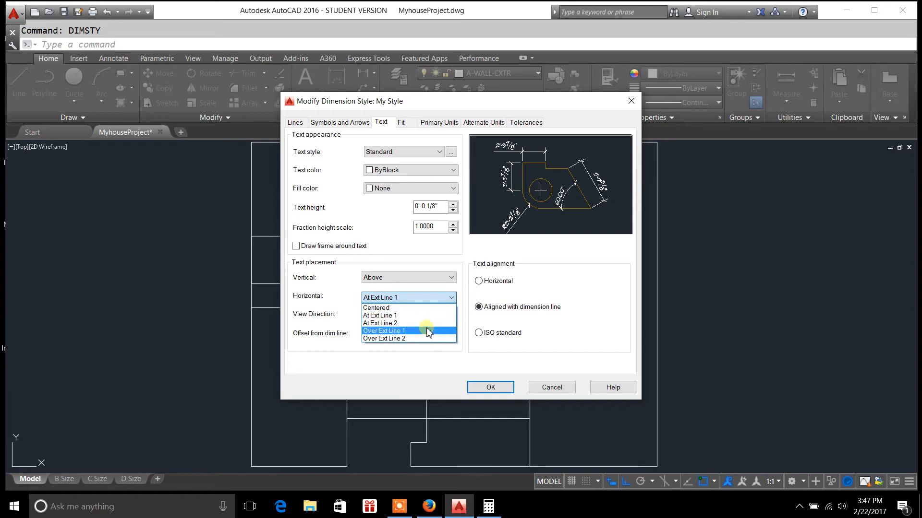
left_click(380, 322)
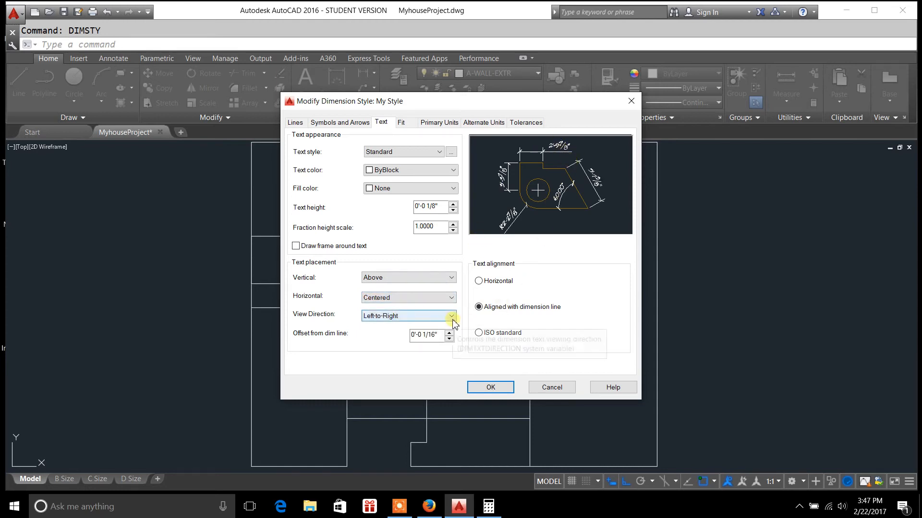
left_click(452, 315)
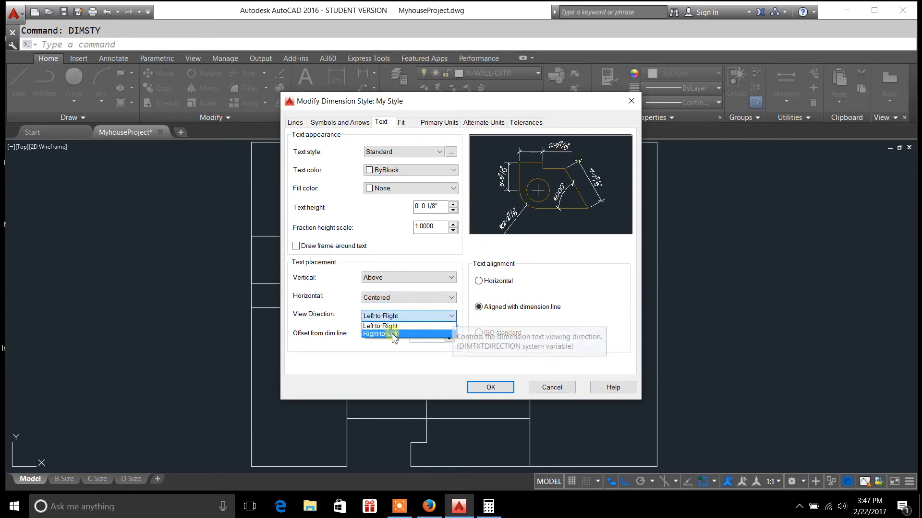
left_click(381, 334)
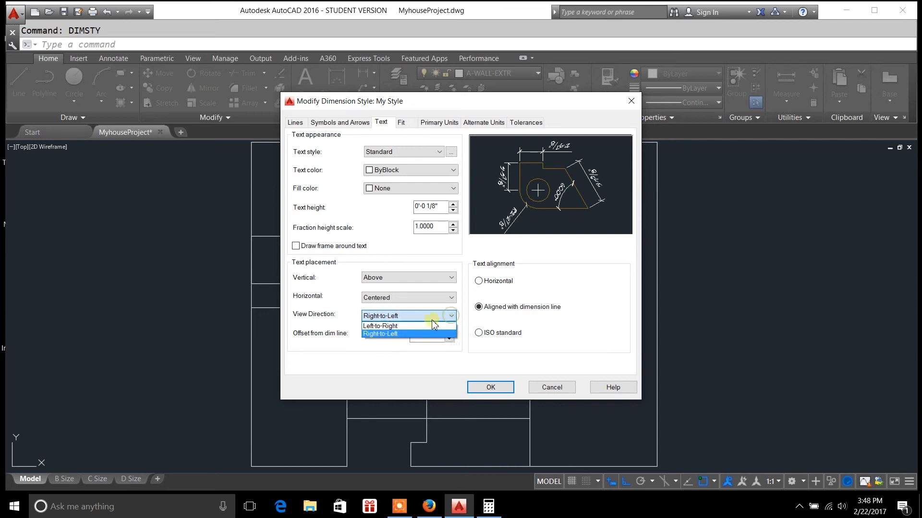
left_click(380, 326)
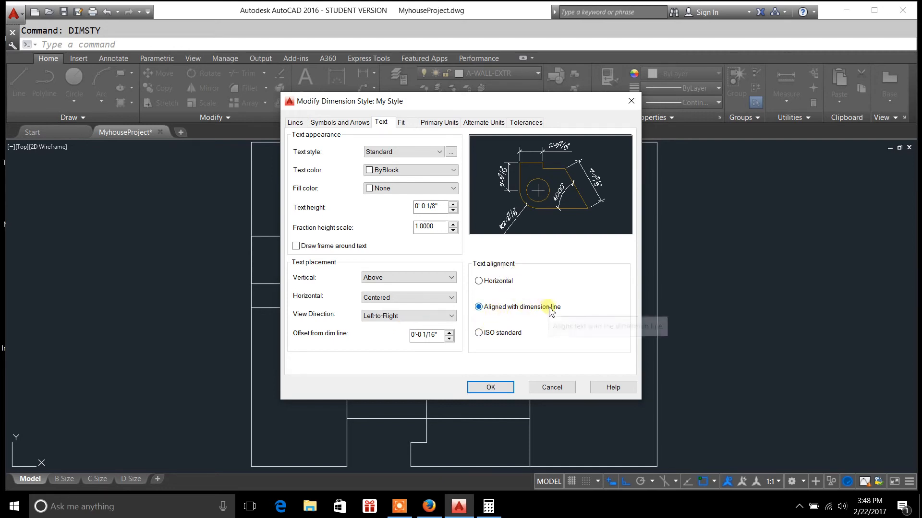
left_click(479, 281)
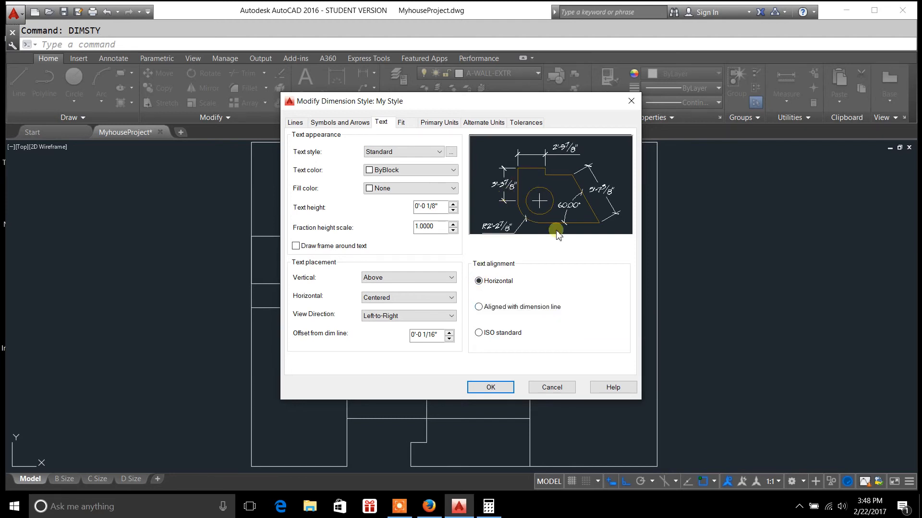
left_click(479, 333)
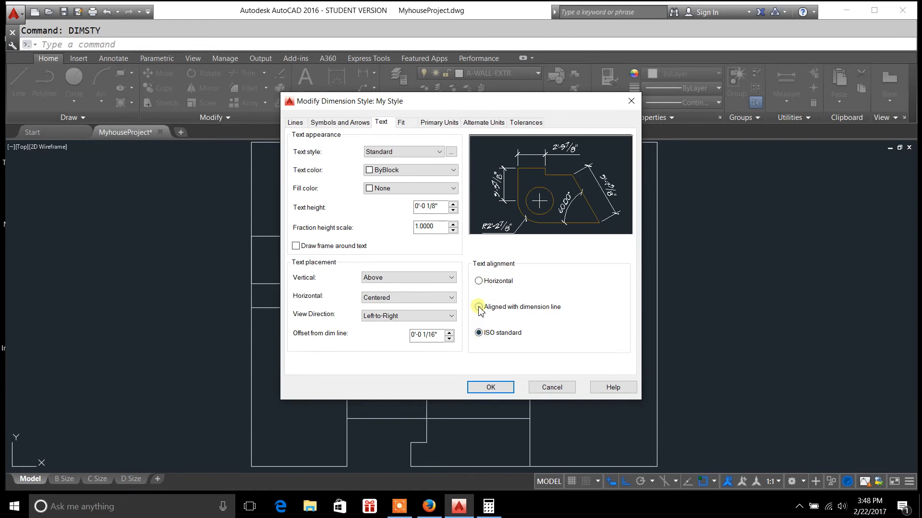
left_click(479, 306)
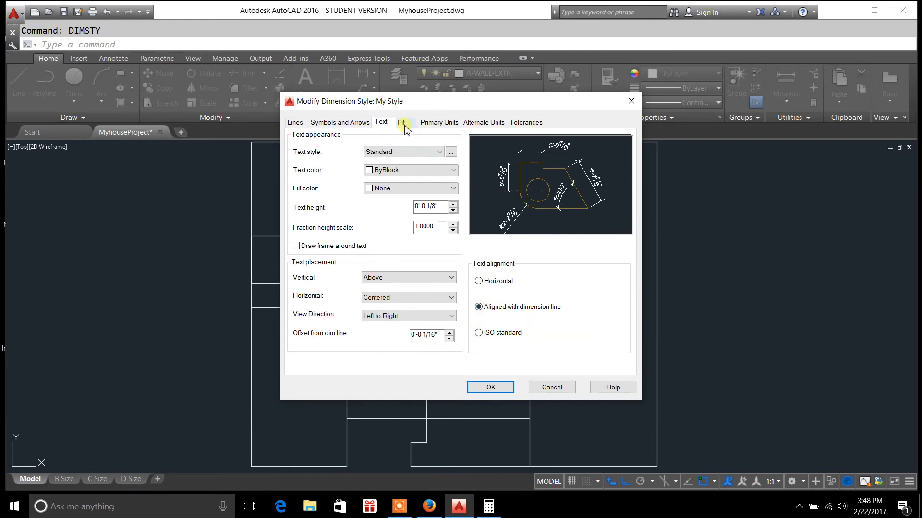
Show My Style's Fit settings, with overall scale 48 and best-fit placement.
left_click(403, 122)
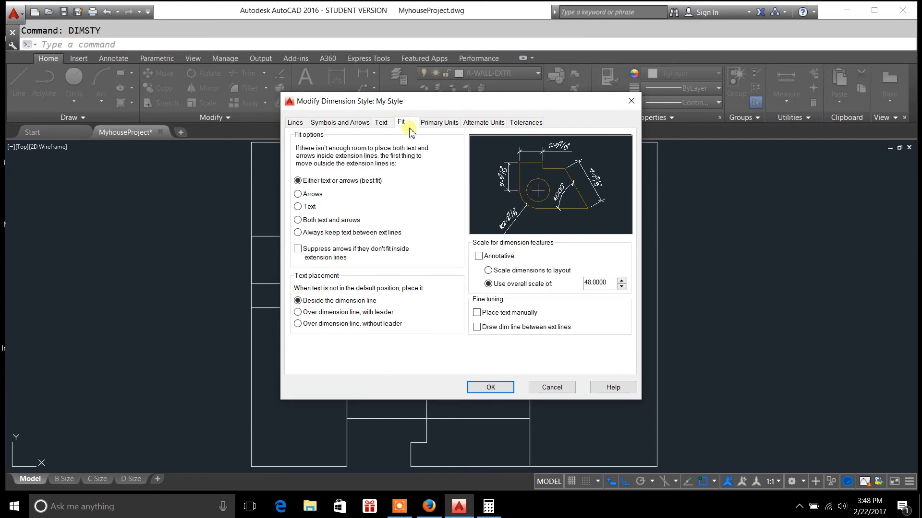
mouse_move(550, 296)
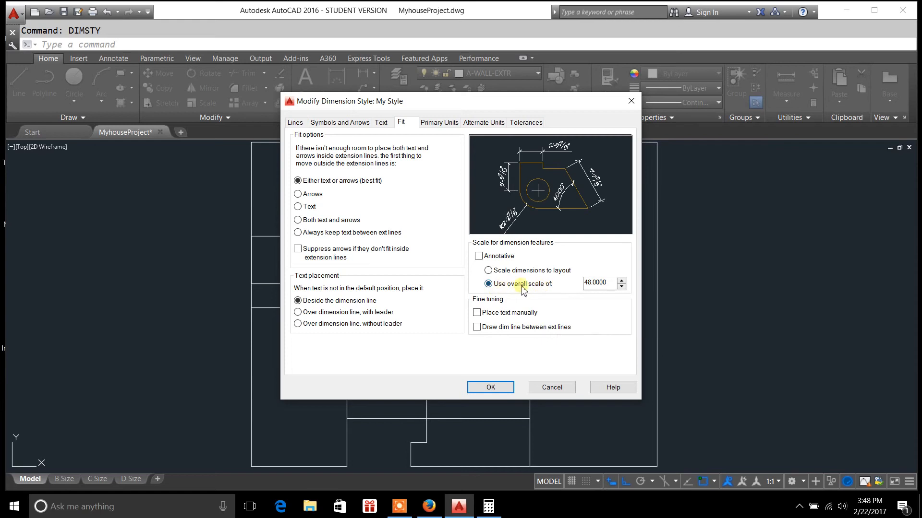
mouse_move(520, 283)
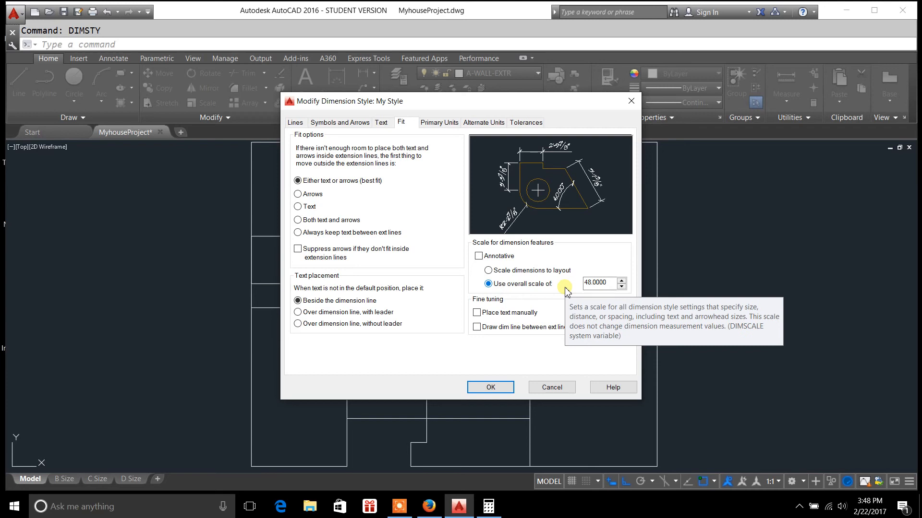
mouse_move(557, 287)
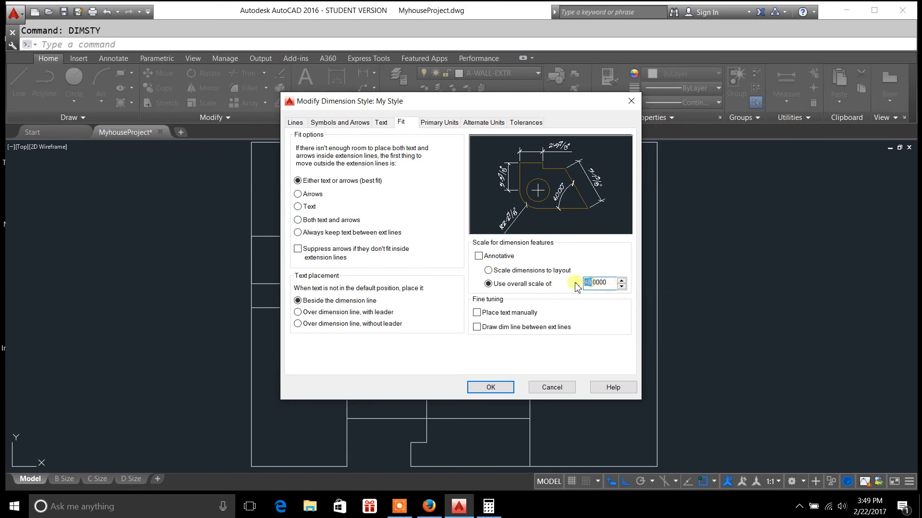
mouse_move(576, 281)
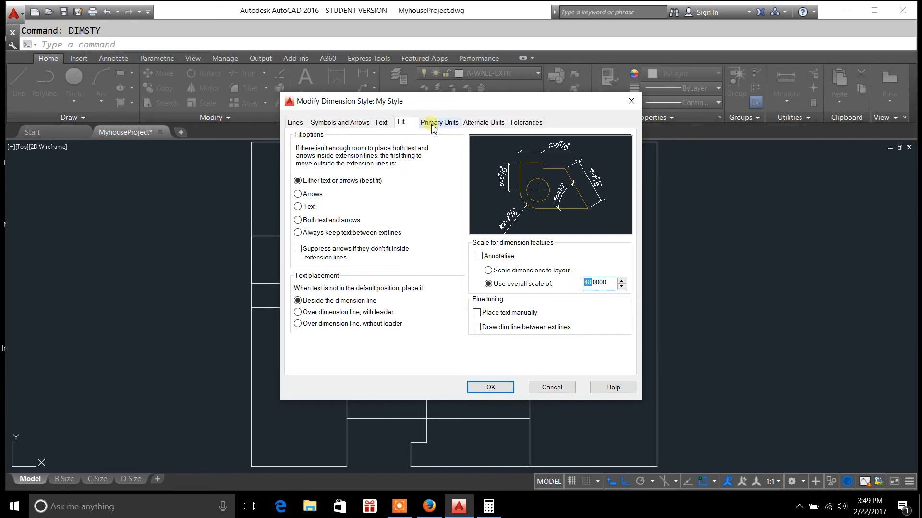
Set Primary Units unit format to Decimal, not Engineering, with 0.0000 precision.
left_click(439, 123)
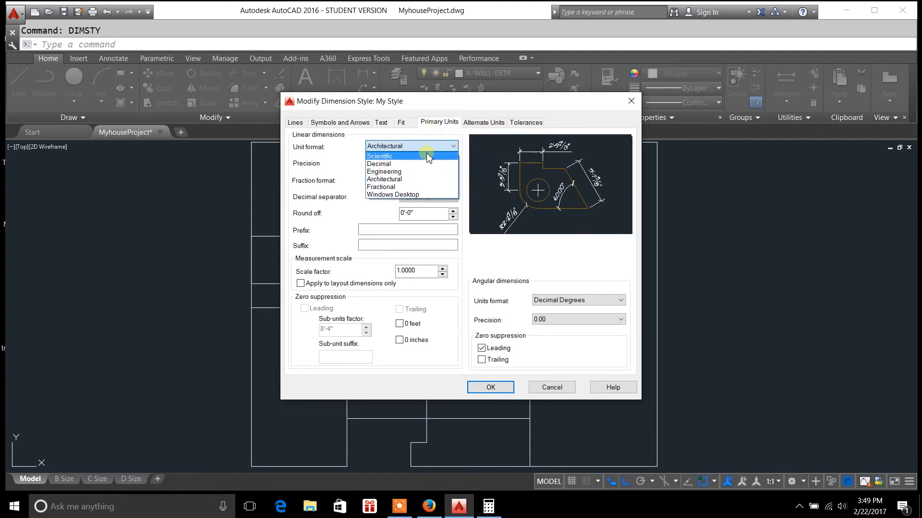
mouse_move(408, 171)
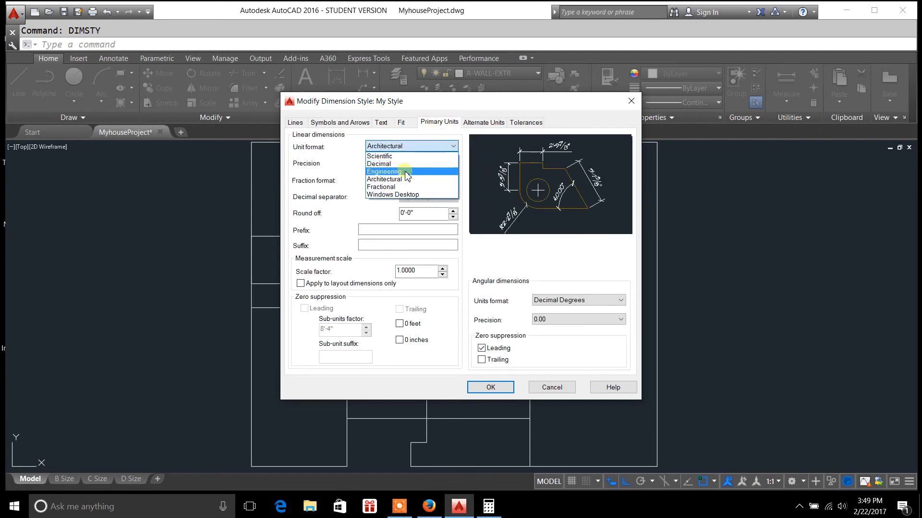
left_click(384, 171)
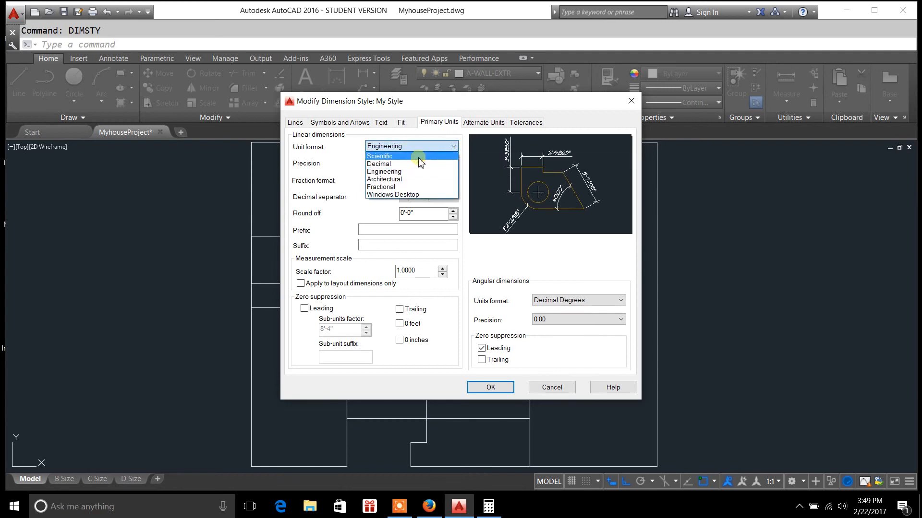
left_click(379, 163)
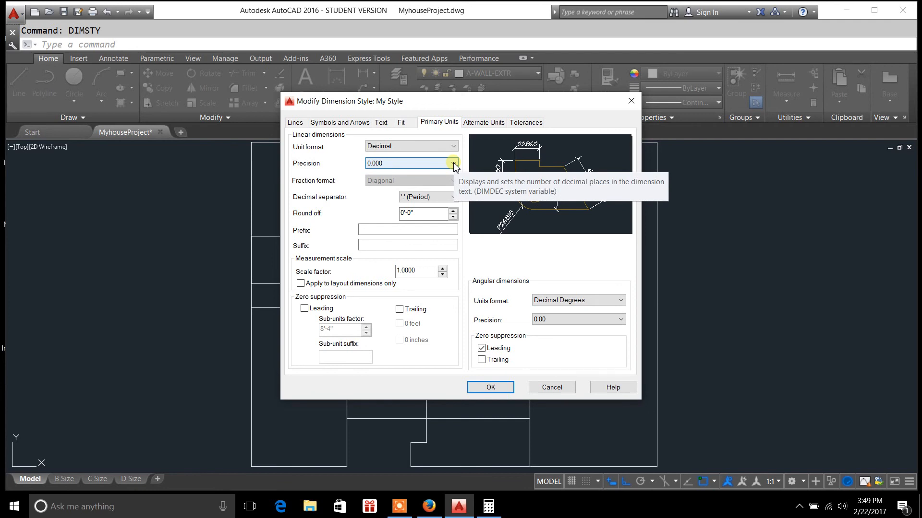
left_click(453, 163)
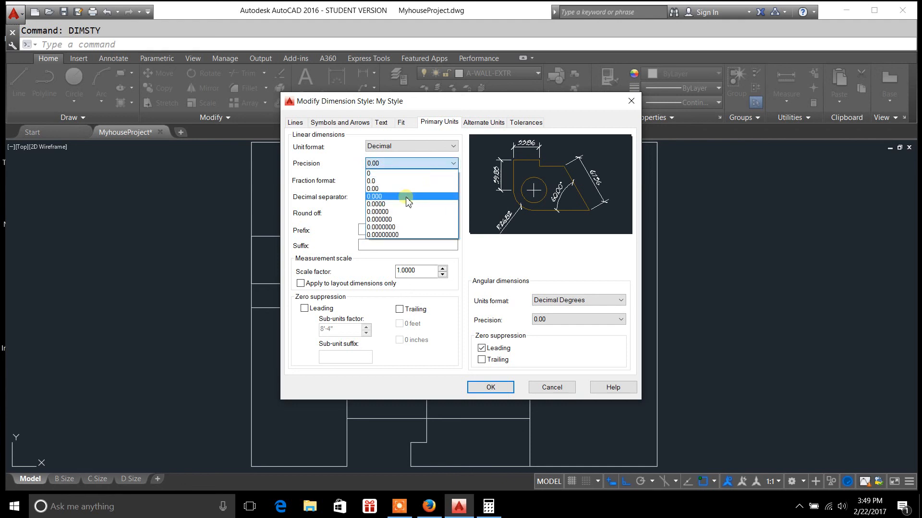
left_click(378, 204)
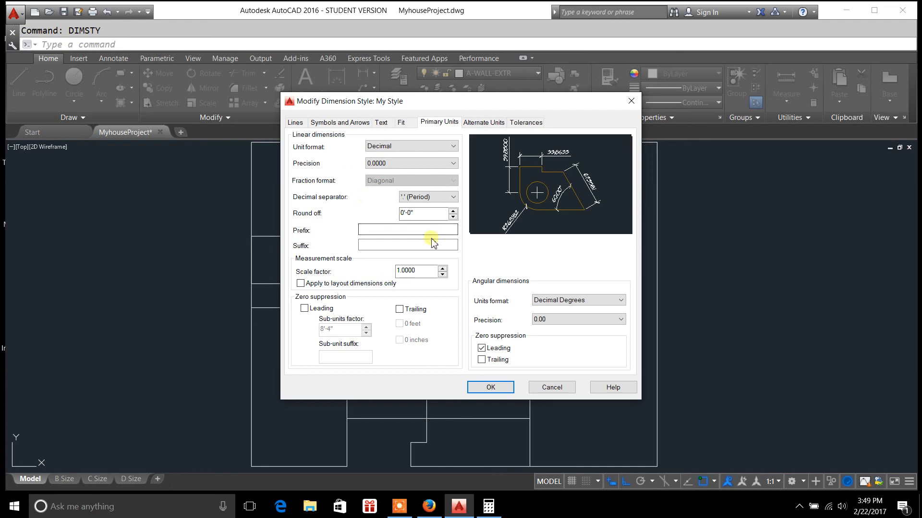
left_click(619, 300)
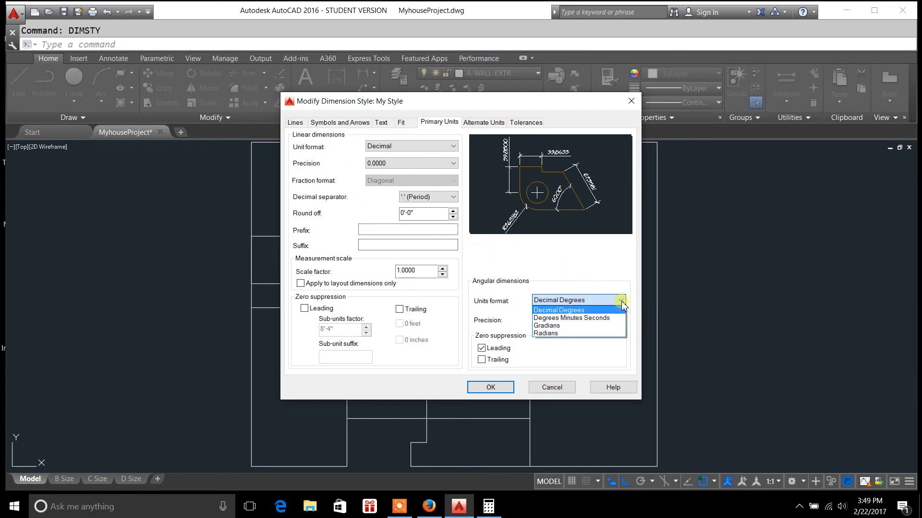
mouse_move(571, 318)
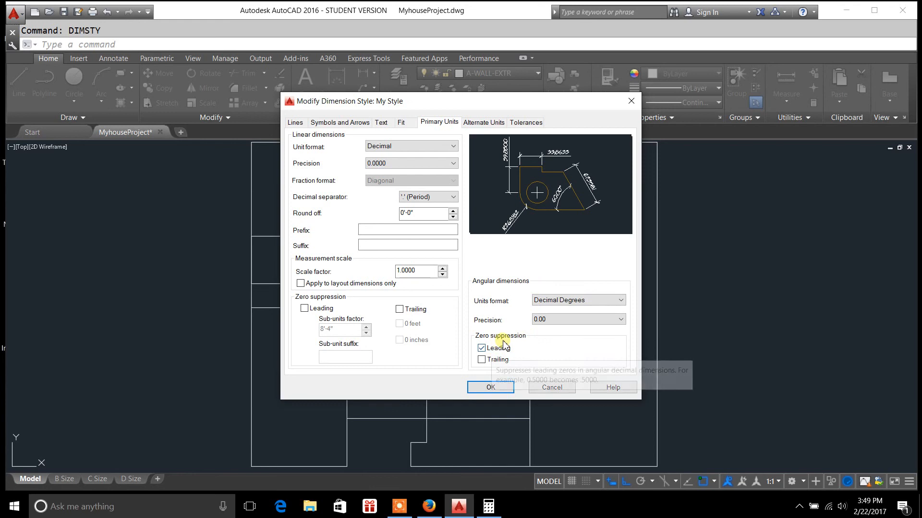
left_click(482, 348)
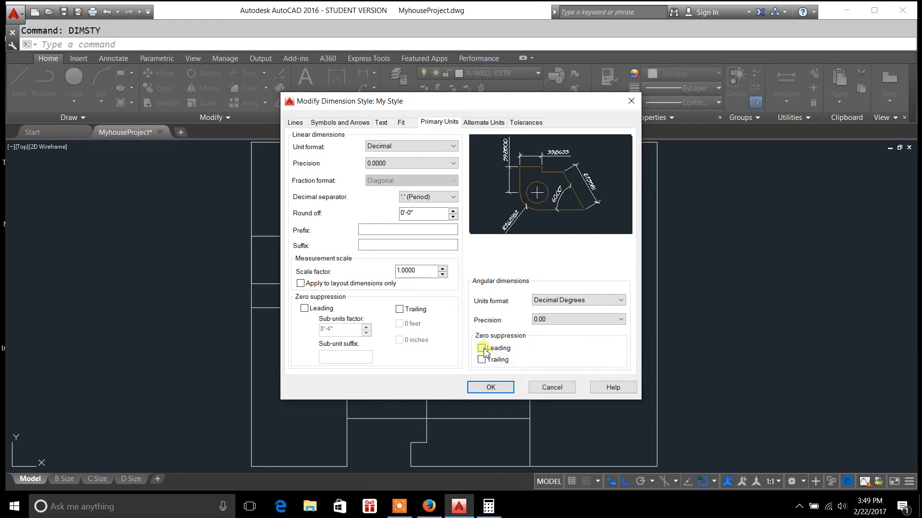
left_click(482, 348)
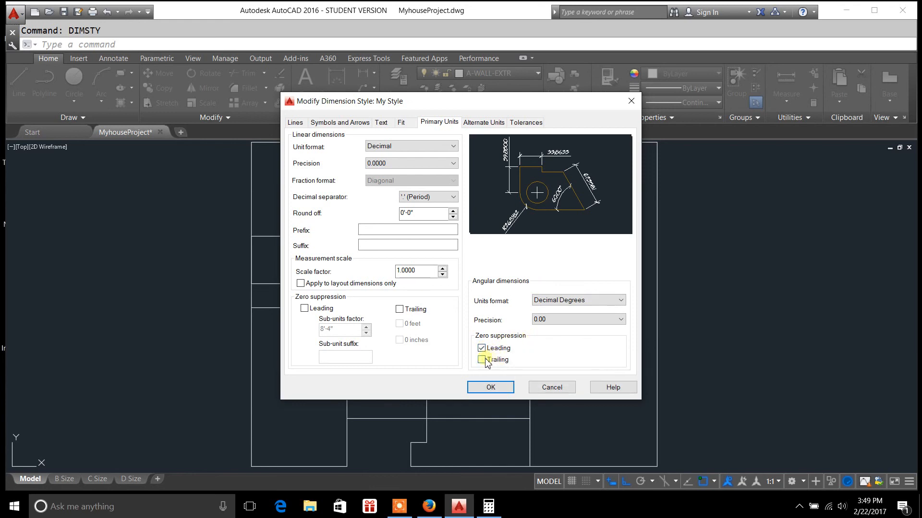
left_click(481, 359)
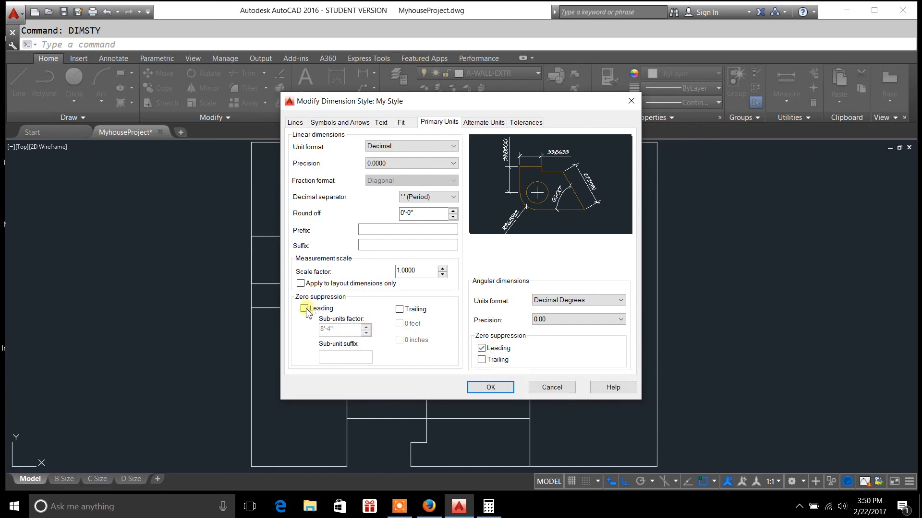
left_click(305, 309)
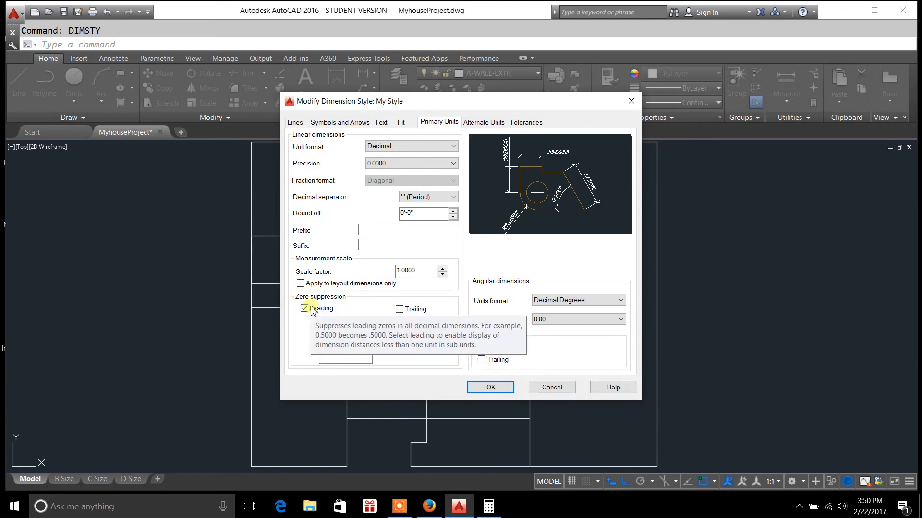
left_click(305, 308)
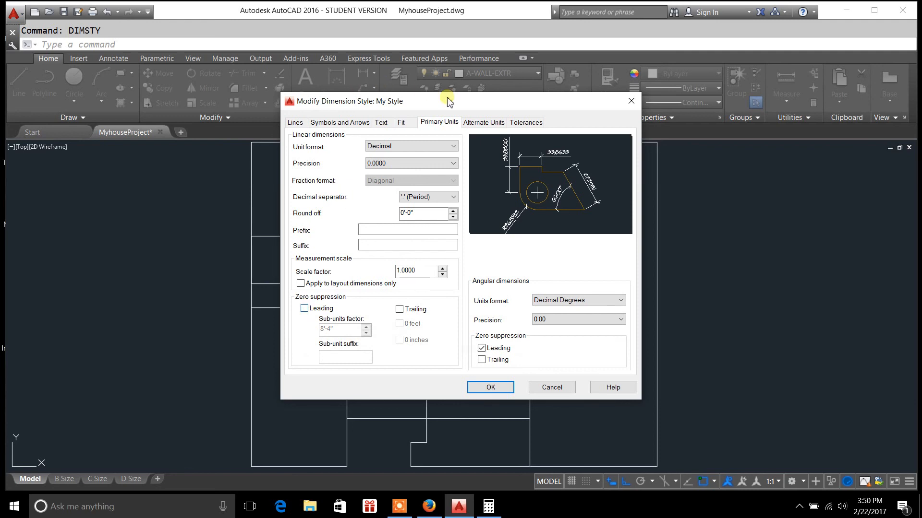
Review My Style's Alternate Units and Tolerances tabs unchanged, then return to Lines.
left_click(483, 122)
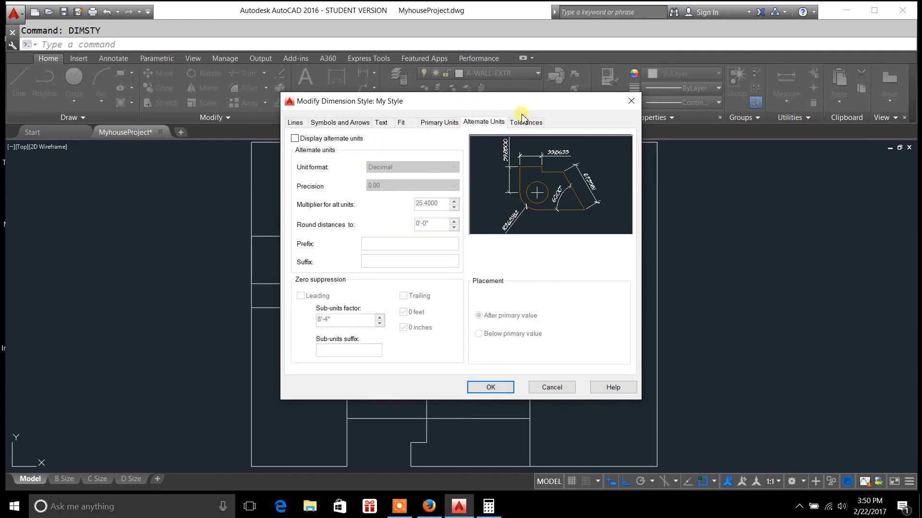
left_click(524, 123)
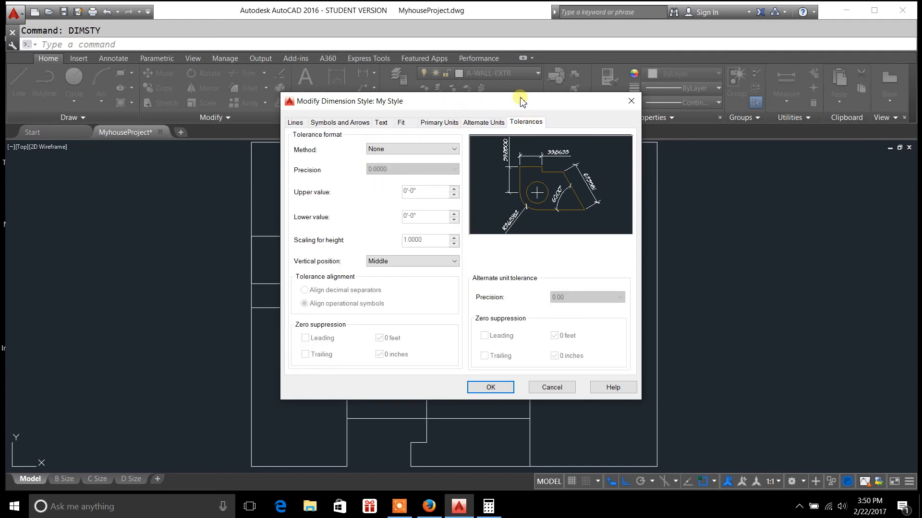
left_click(295, 122)
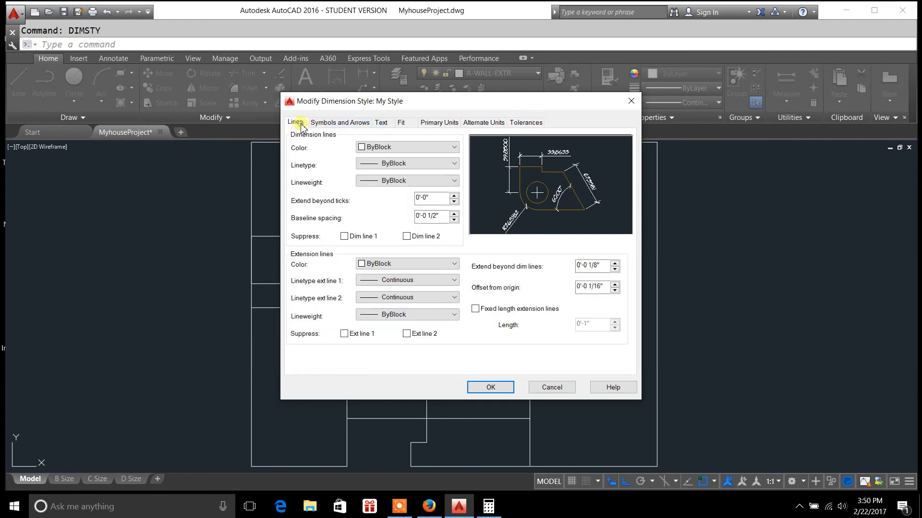